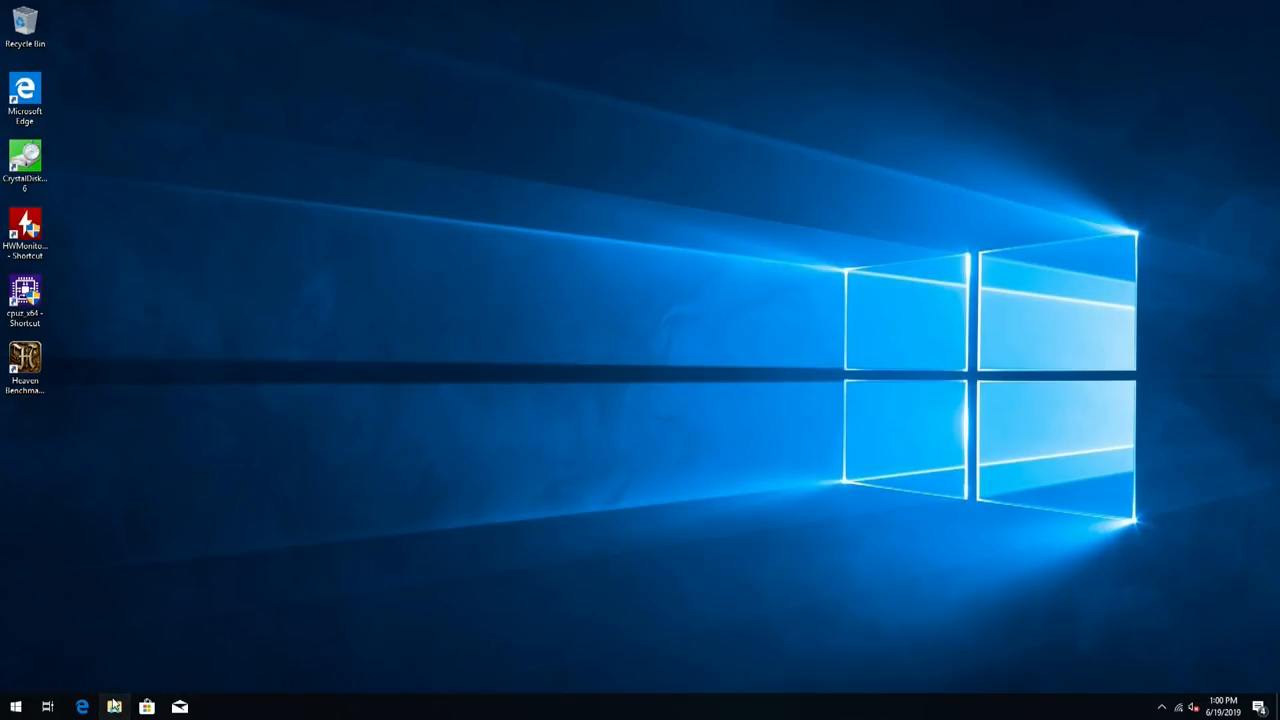
# Check free space on Local Disk (C:) and USB Drive (F:) in This PC, briefly looking inside F:.
pyautogui.click(112, 708)
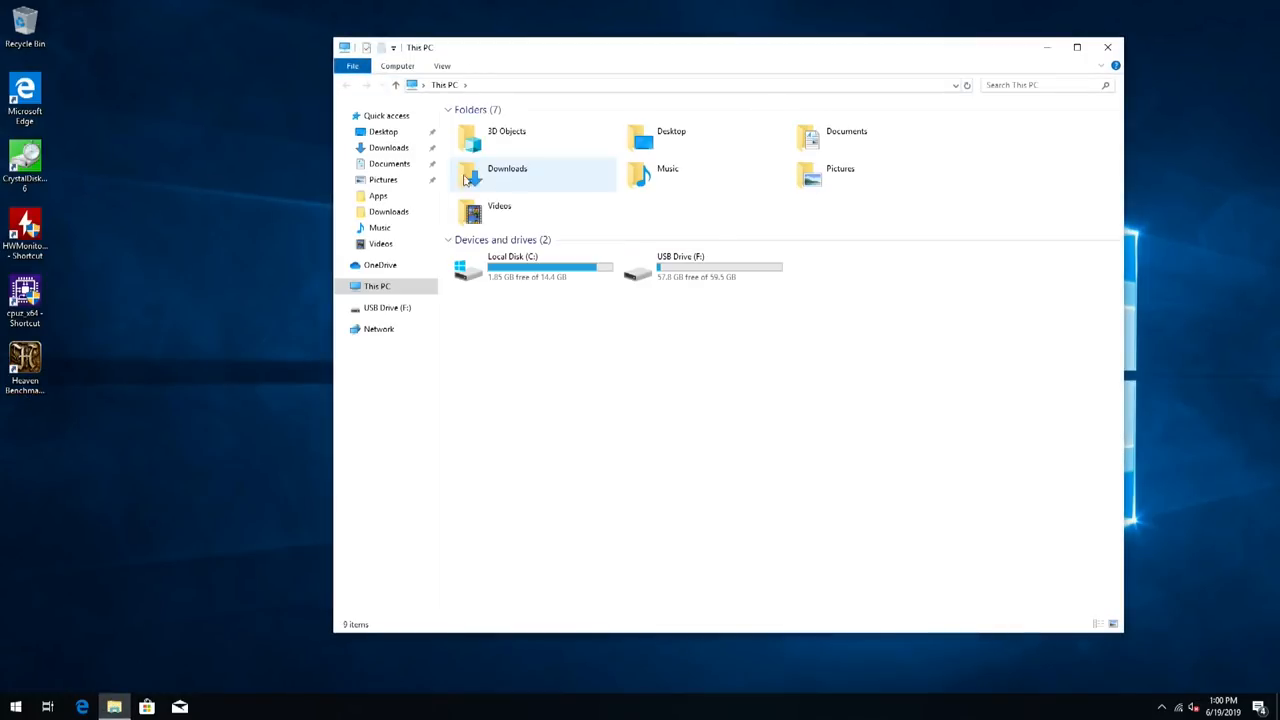
pyautogui.moveTo(500, 270)
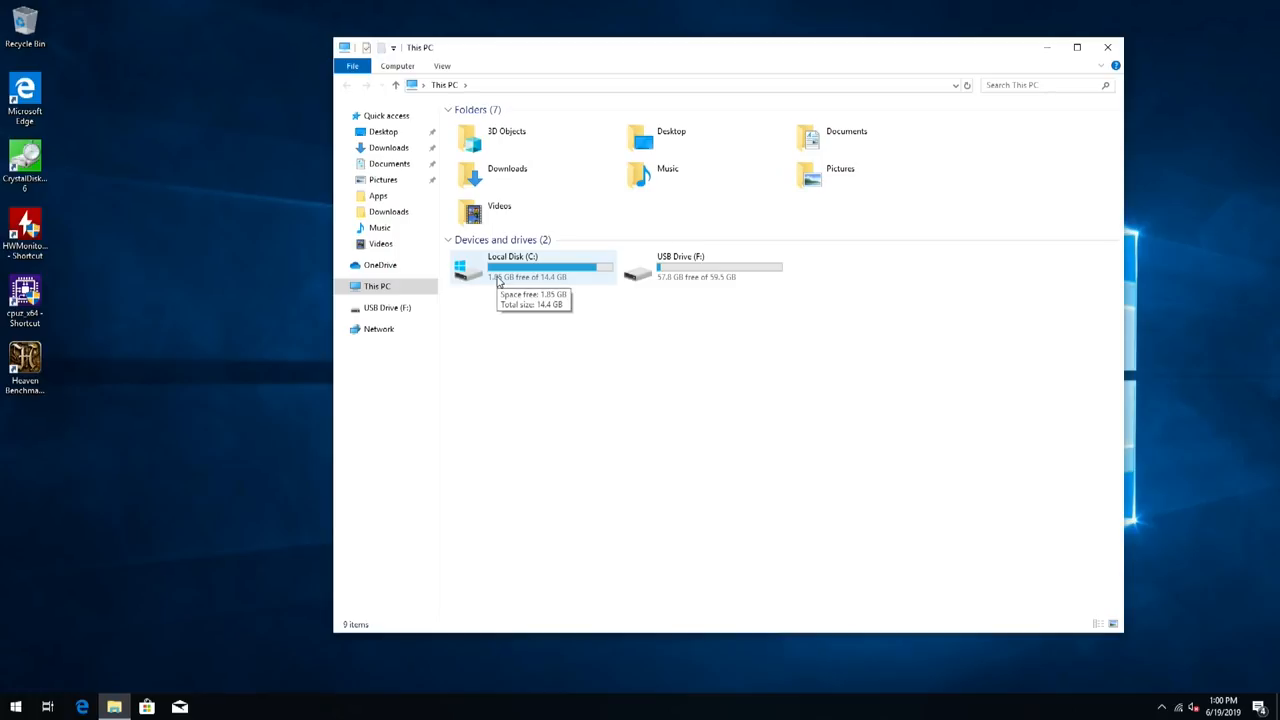
pyautogui.click(704, 268)
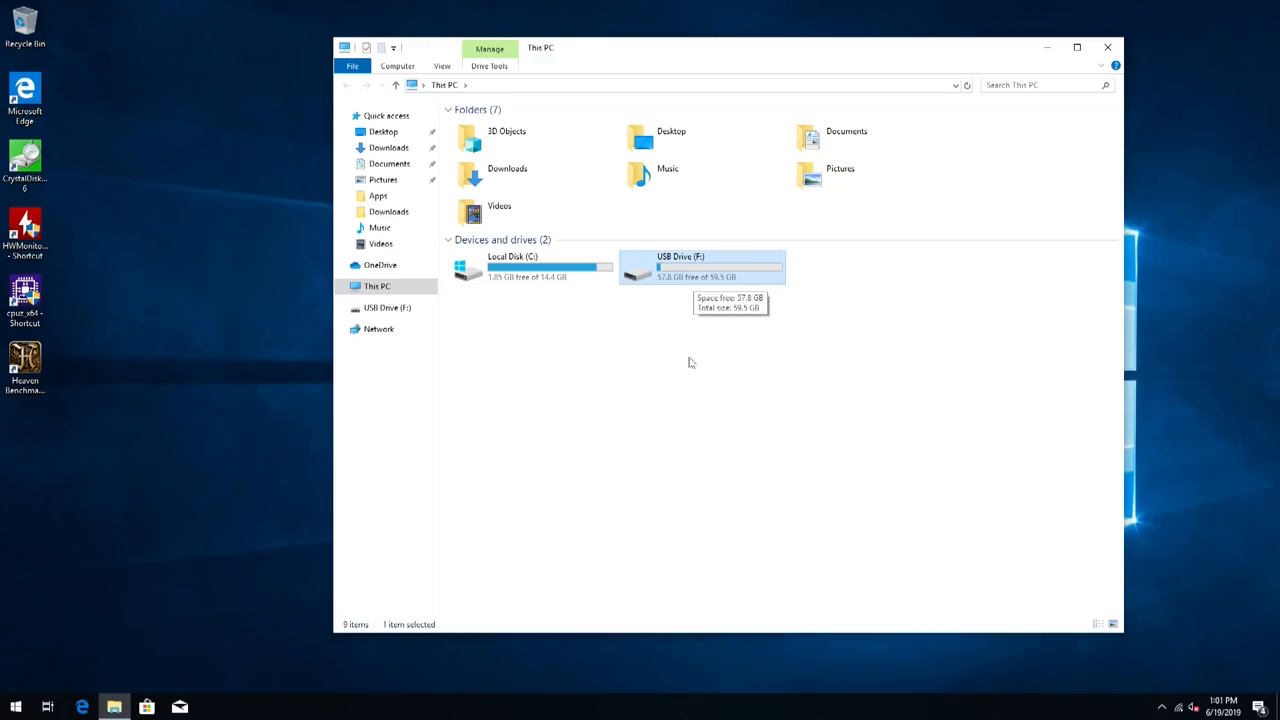
pyautogui.doubleClick(704, 266)
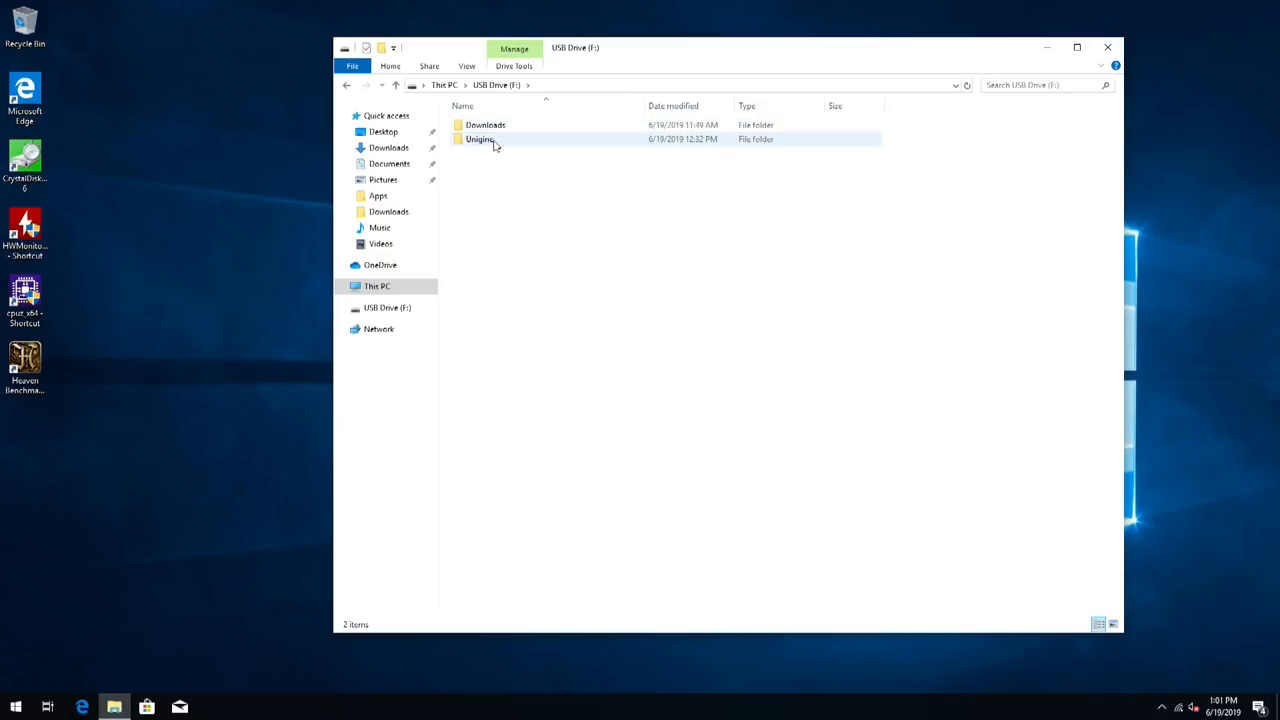
pyautogui.click(484, 124)
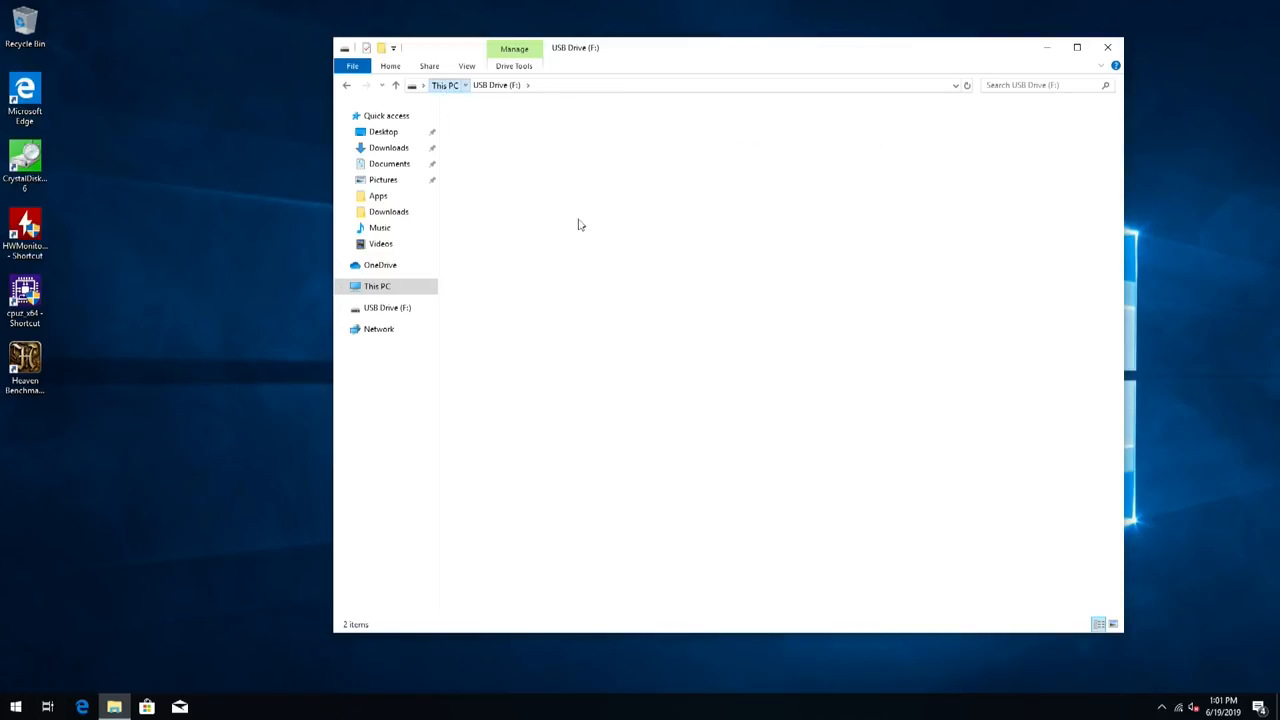
pyautogui.click(376, 286)
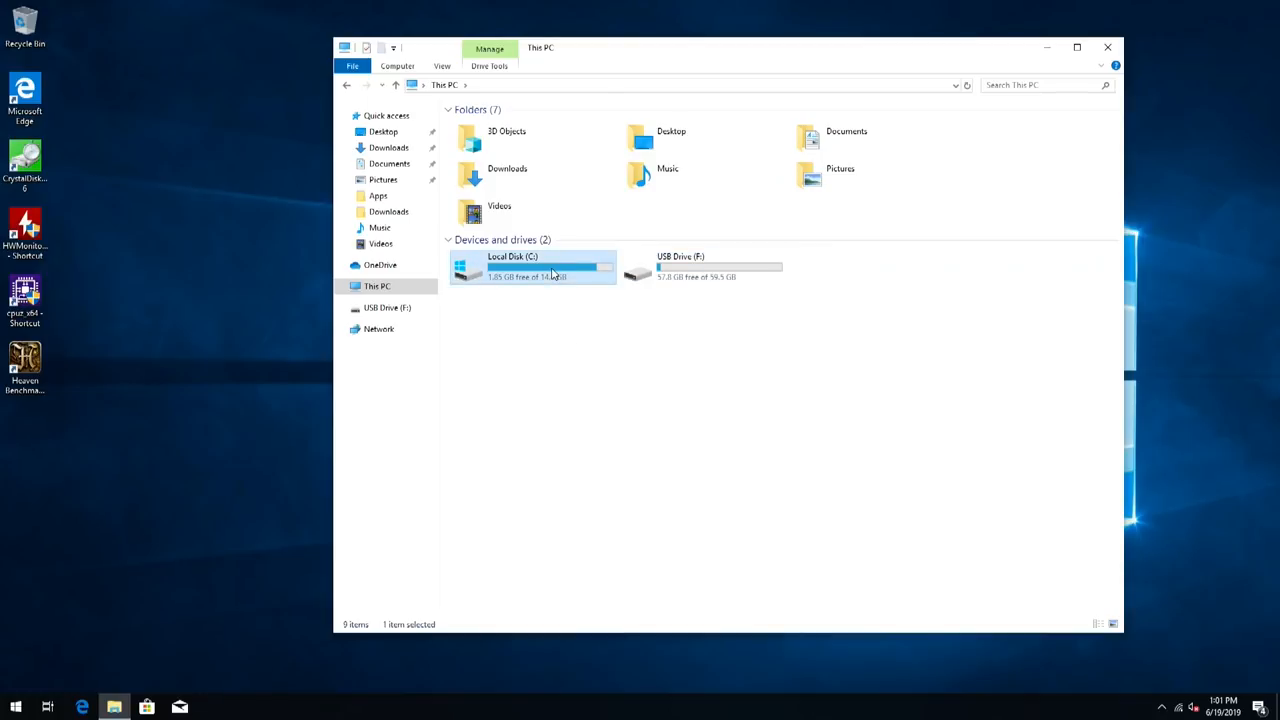
pyautogui.moveTo(548, 278)
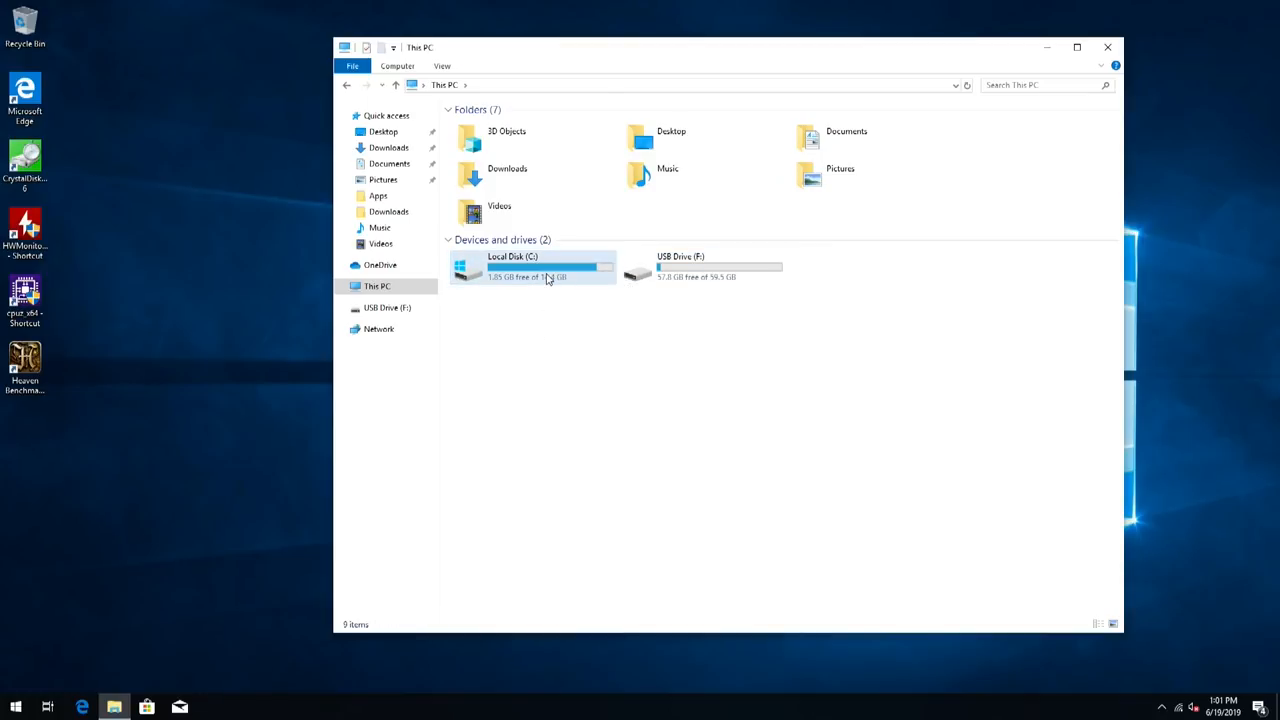
# Launch CPU-Z past the UAC prompt and review the Atom x5-Z8350 processor readout.
pyautogui.rightClick(584, 708)
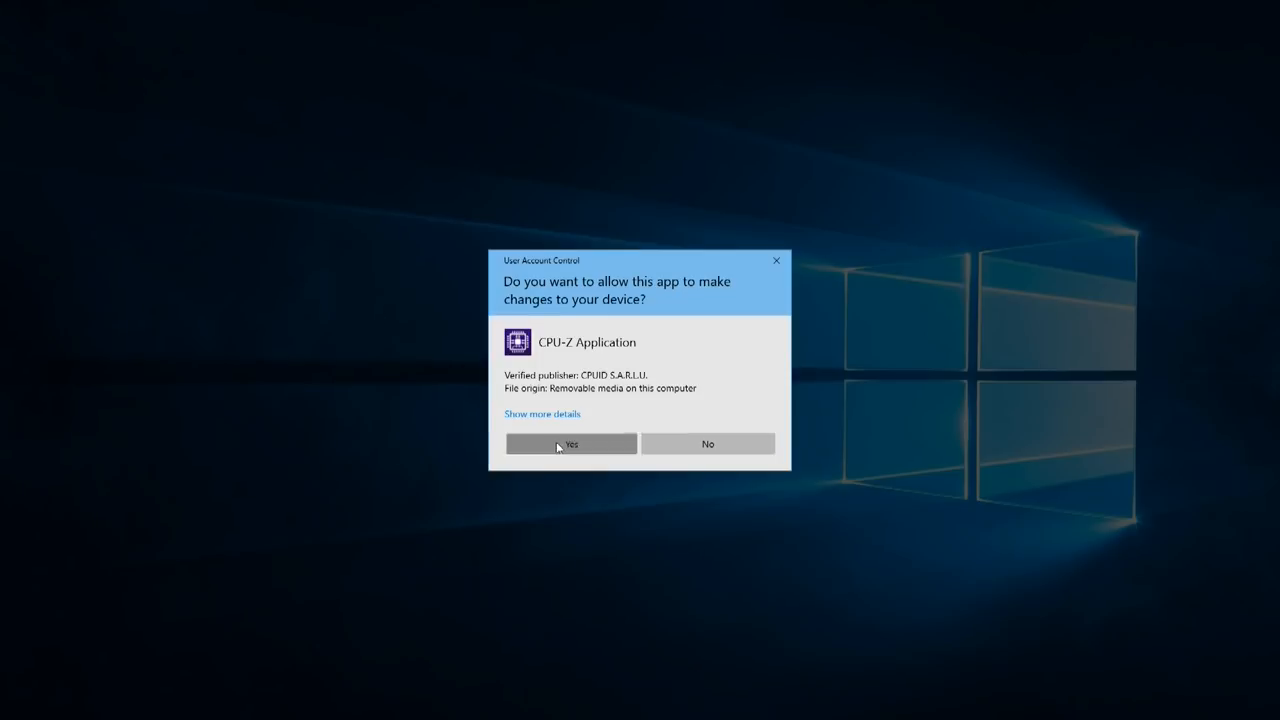
pyautogui.click(572, 444)
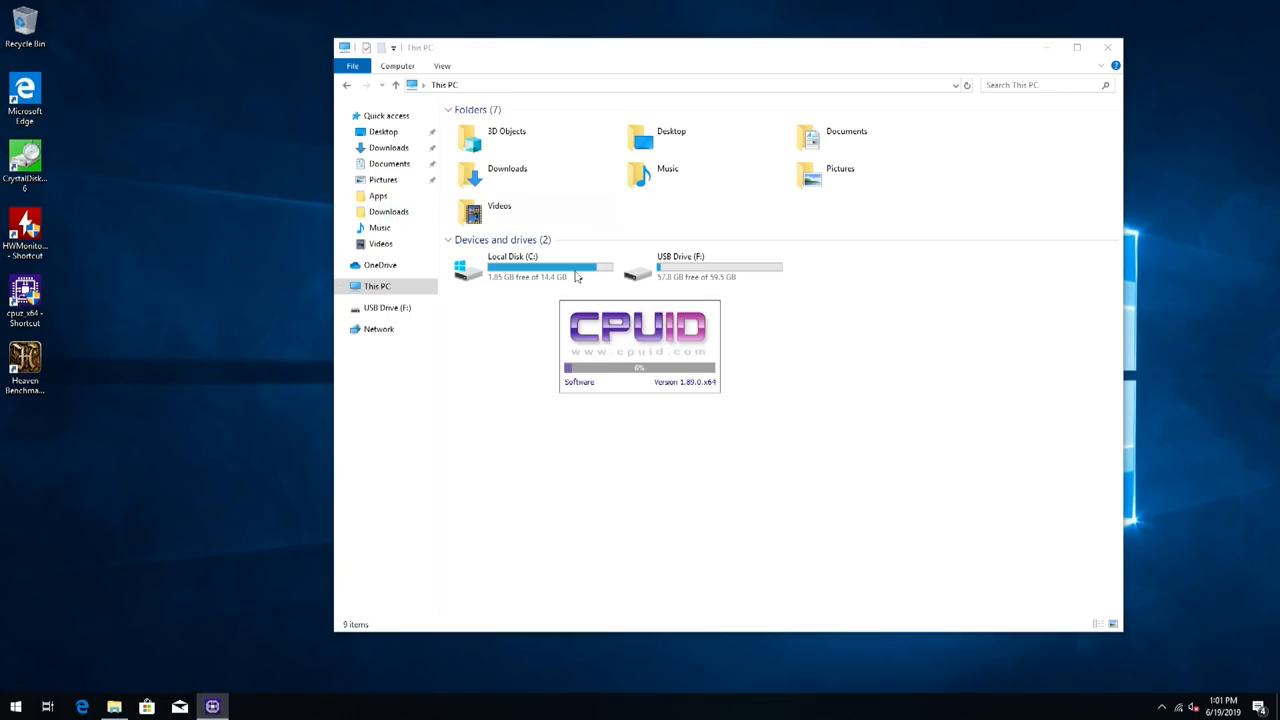
pyautogui.click(1108, 48)
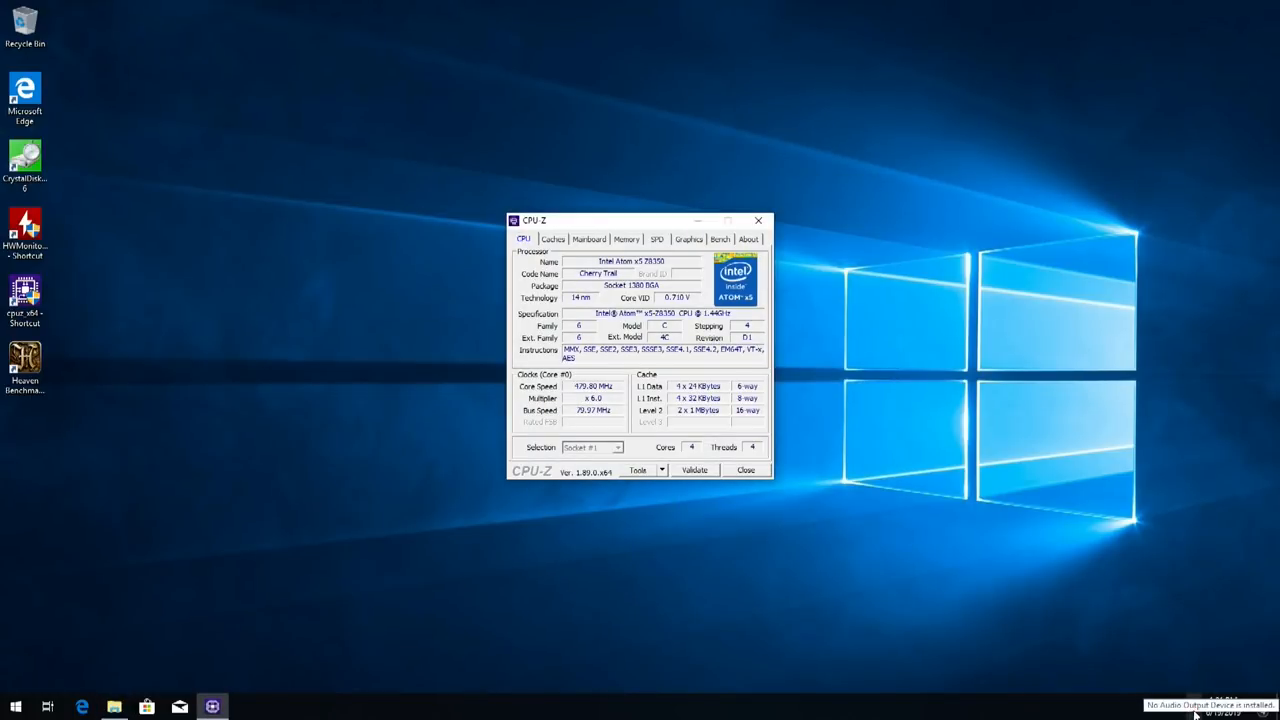
pyautogui.moveTo(1170, 608)
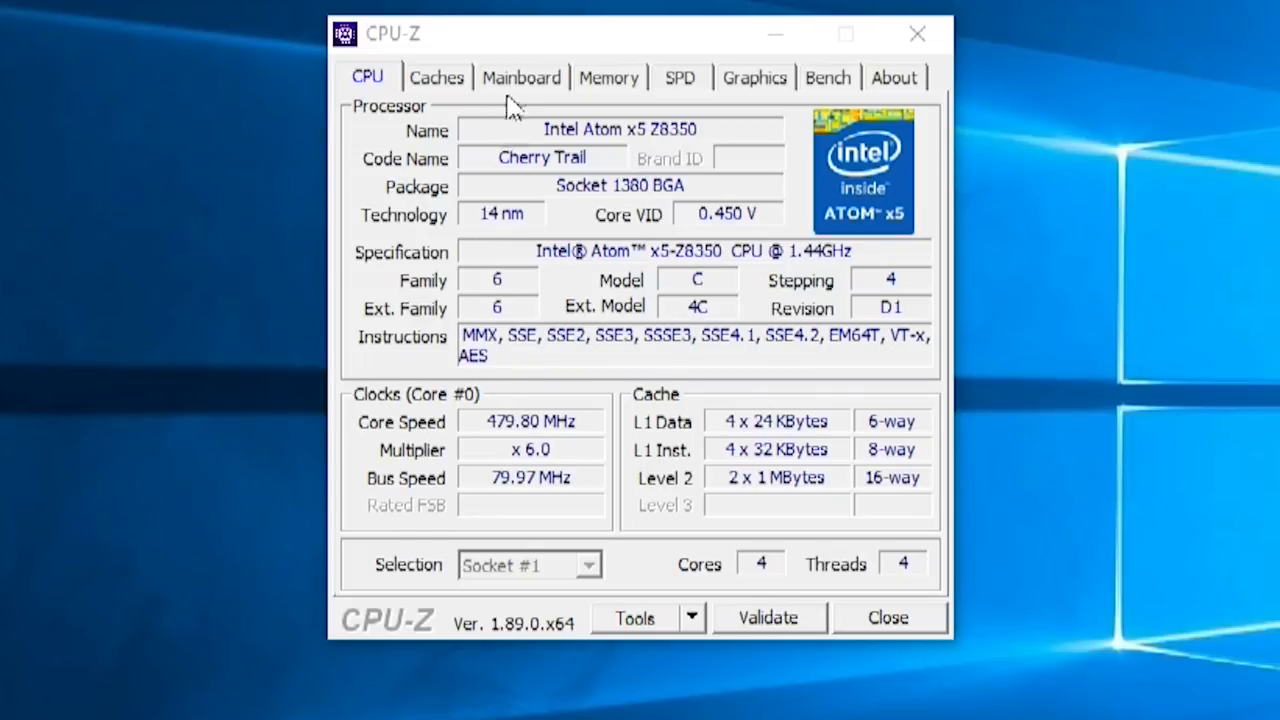
# Review the Caches, Mainboard, Memory and Graphics readouts in turn.
pyautogui.click(436, 76)
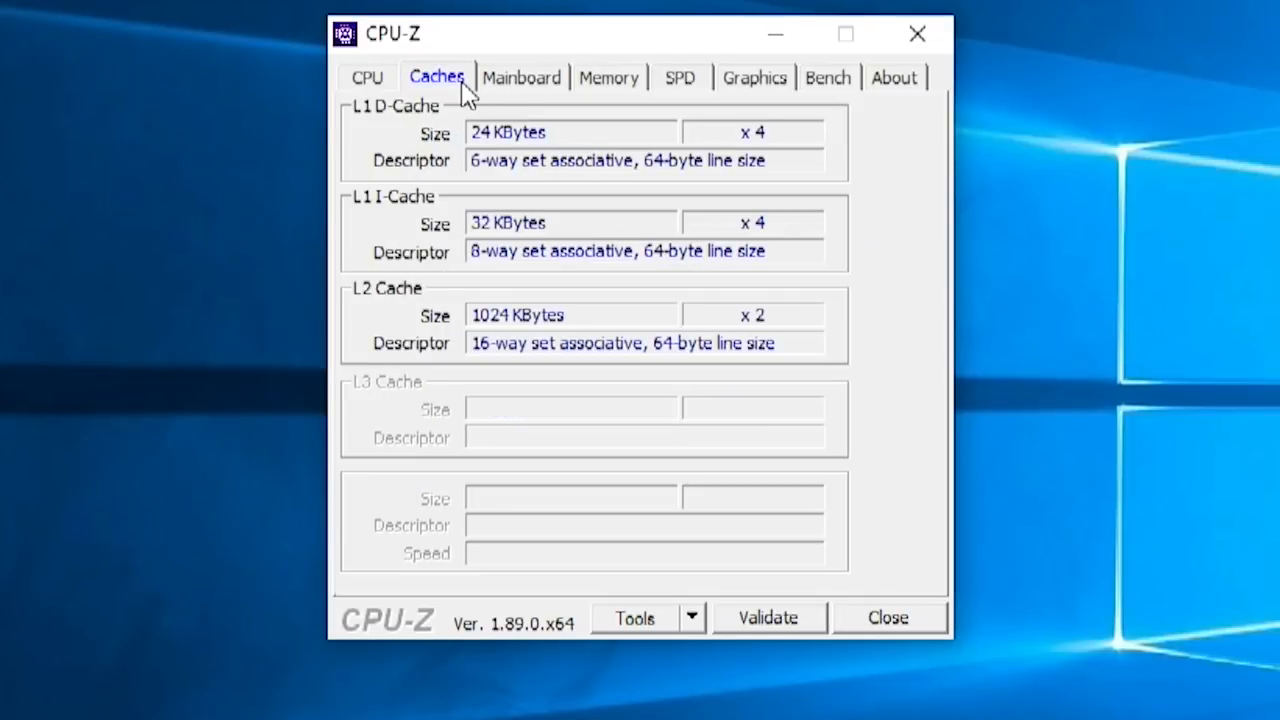
pyautogui.moveTo(490, 330)
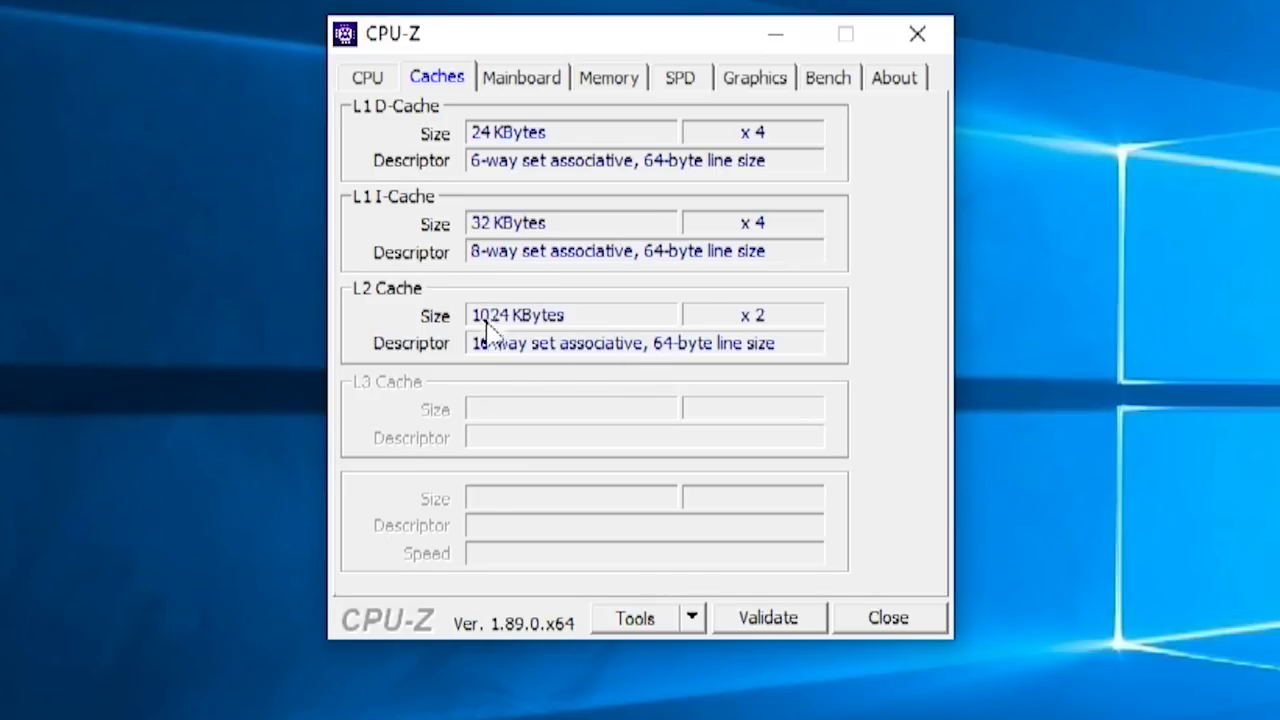
pyautogui.click(520, 76)
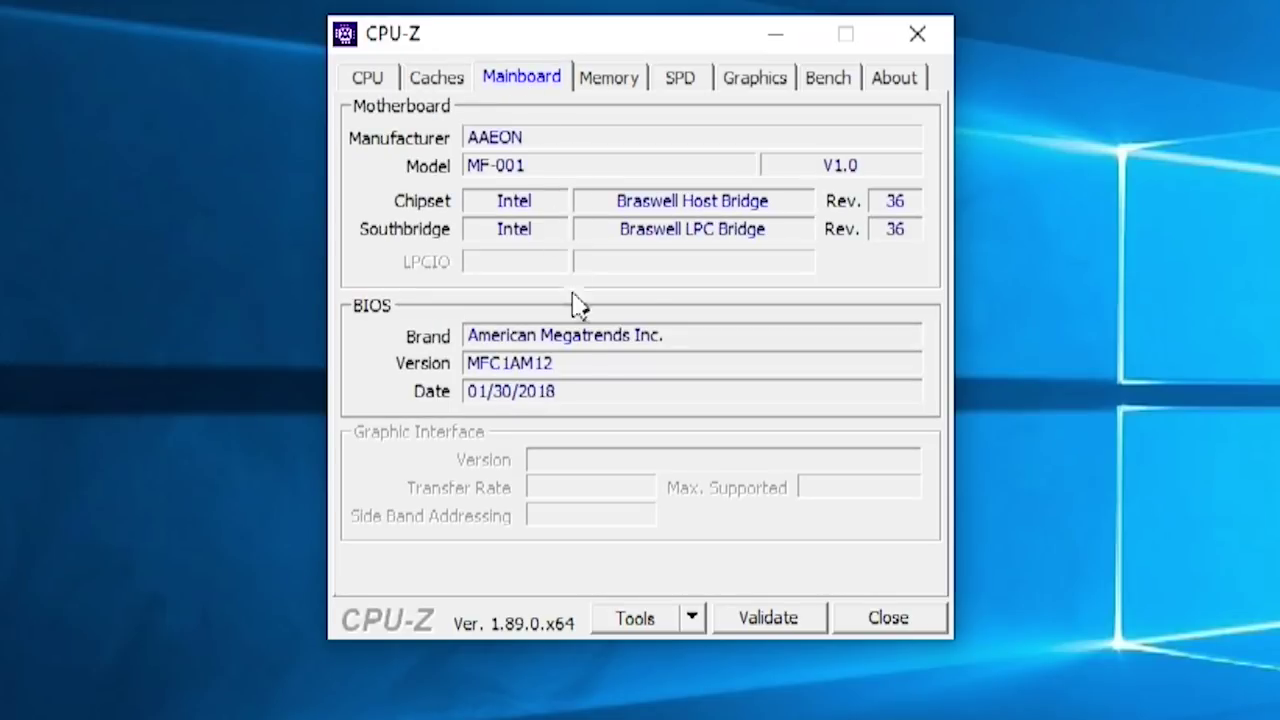
pyautogui.click(608, 76)
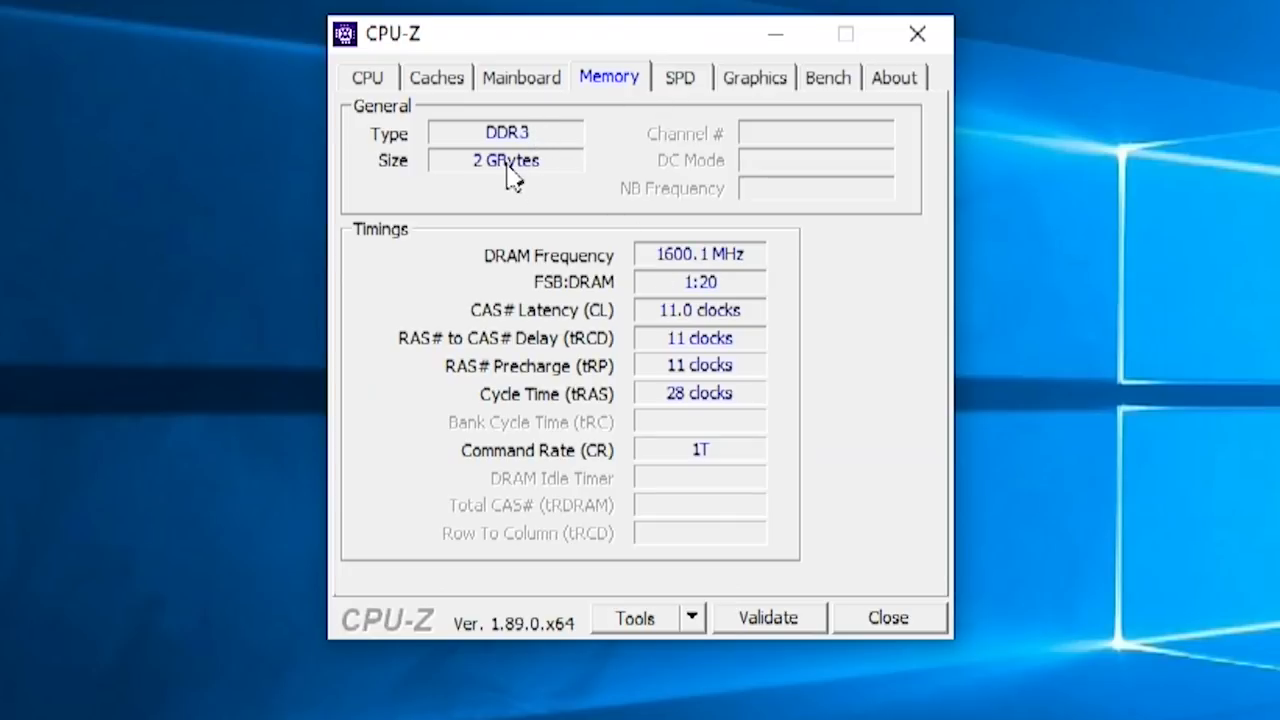
pyautogui.moveTo(684, 104)
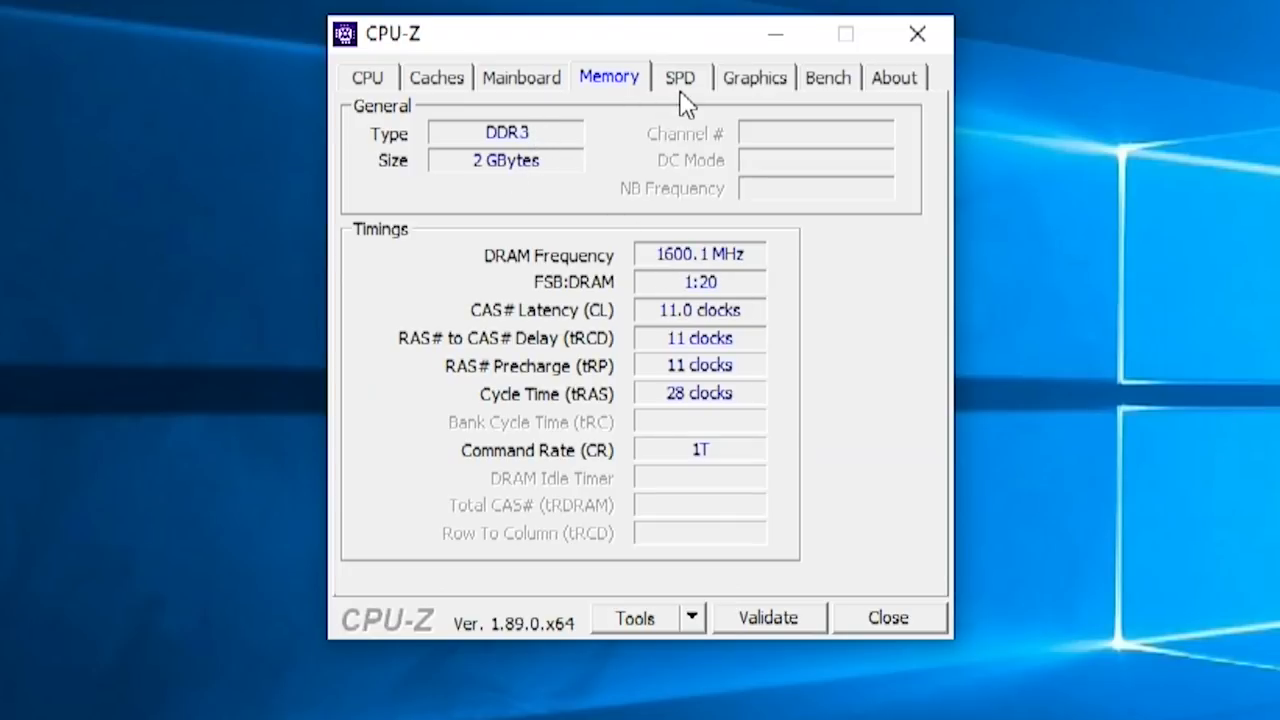
pyautogui.click(754, 76)
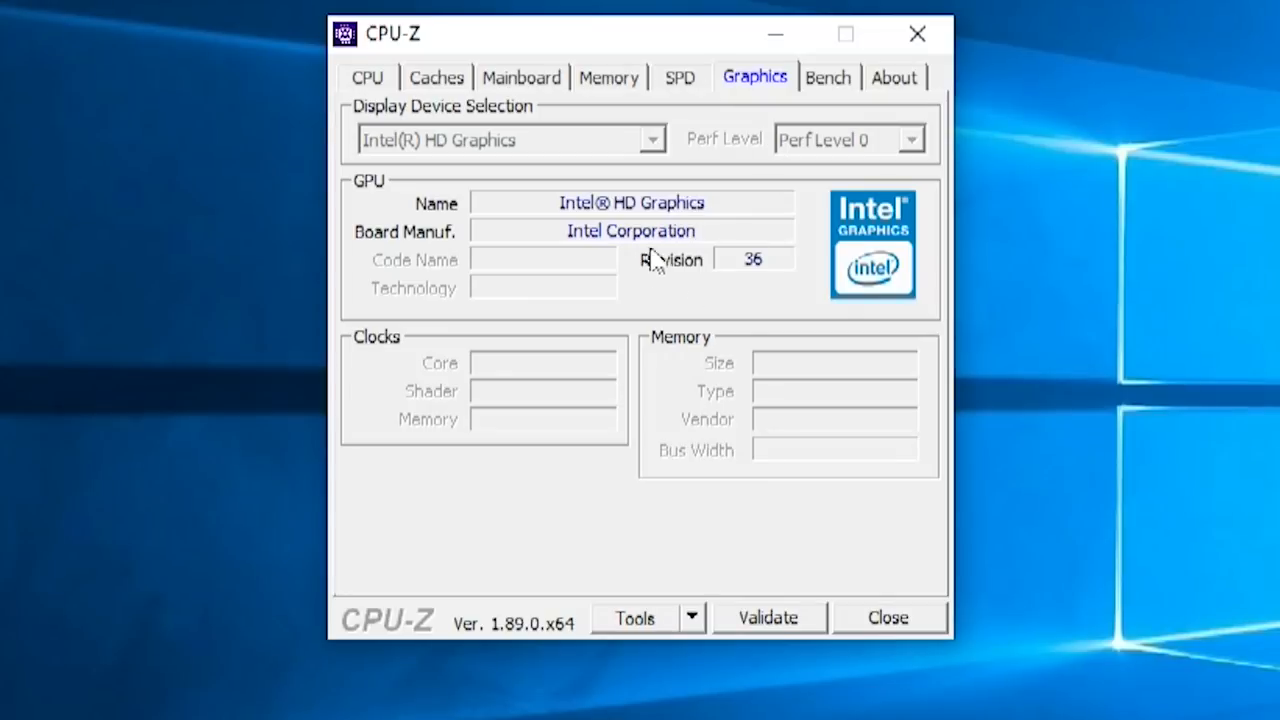
pyautogui.moveTo(770, 30)
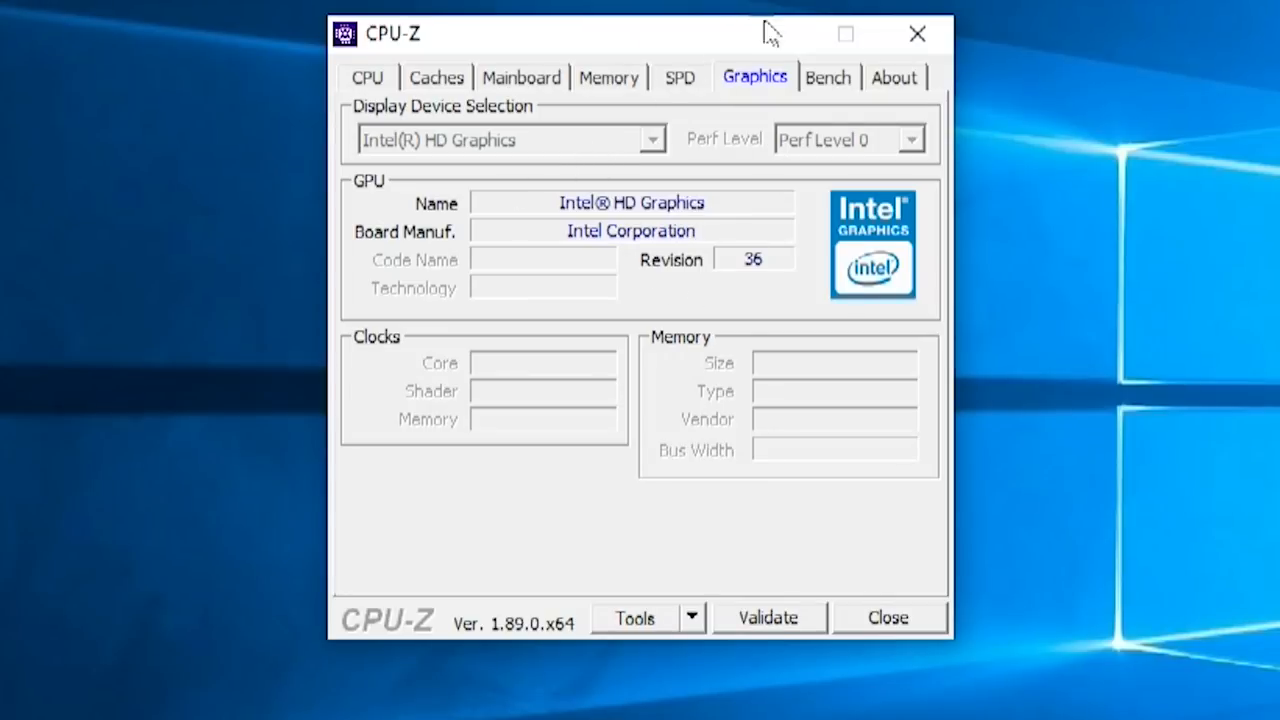
pyautogui.moveTo(776, 32)
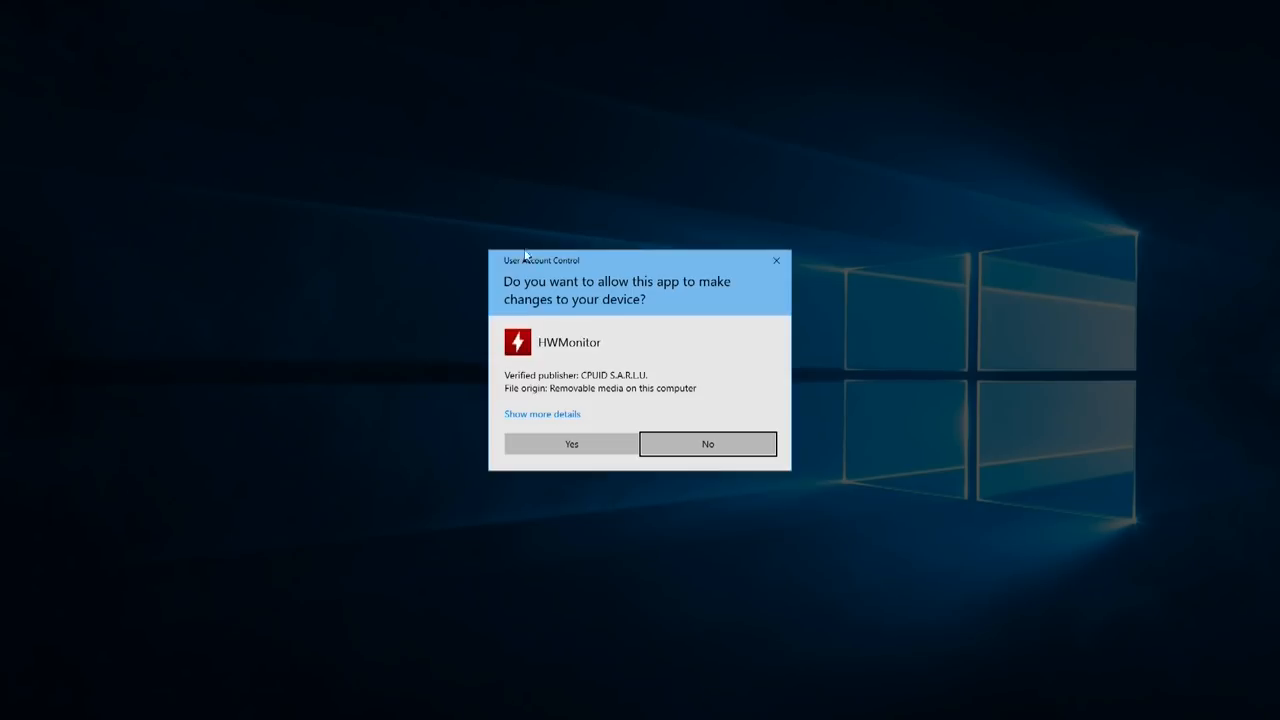
# Start HWMonitor for live core temperatures and launch CrystalDiskMark beside it.
pyautogui.click(572, 444)
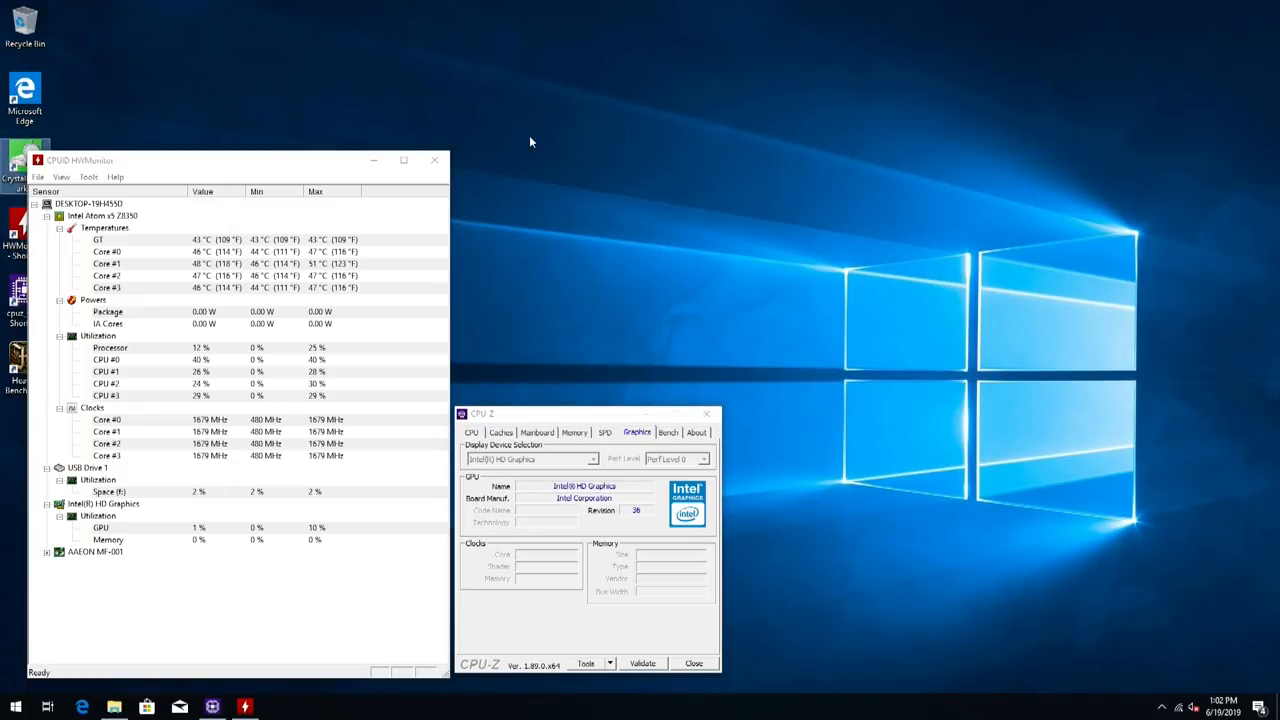
pyautogui.click(278, 708)
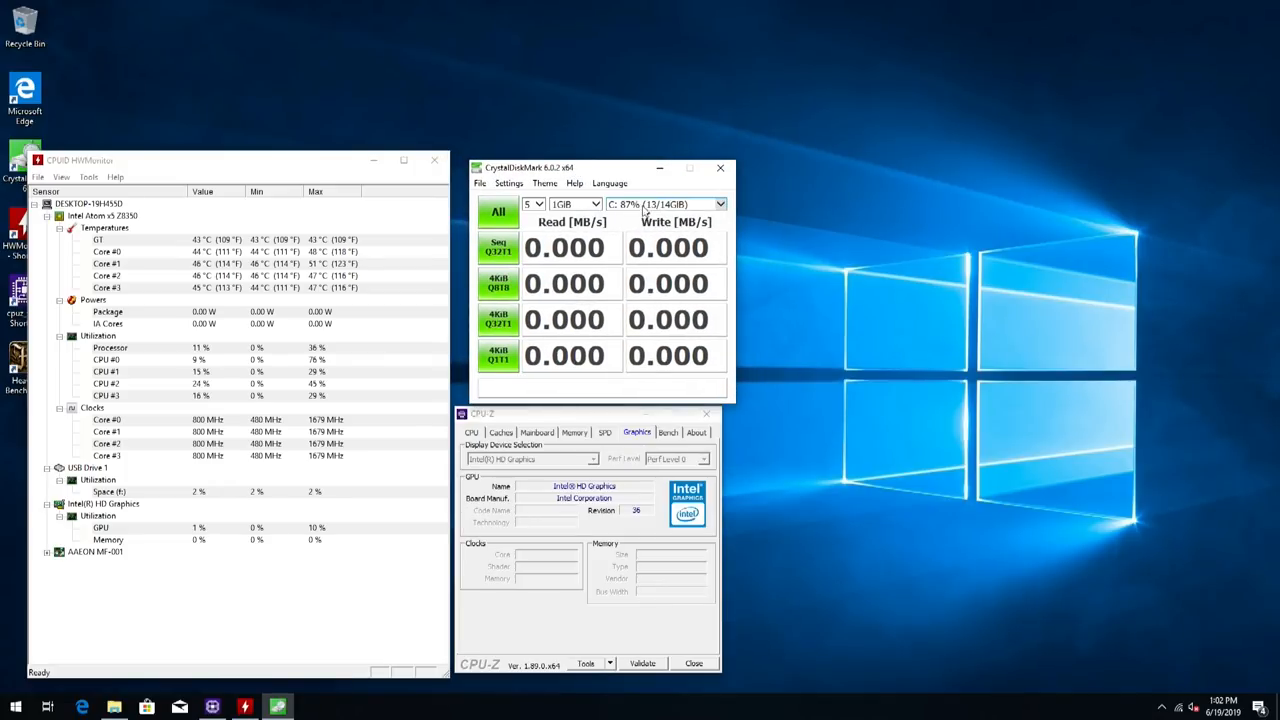
# Run all CrystalDiskMark tests, giving about 146 MB/s sequential read and 22 MB/s write.
pyautogui.click(498, 212)
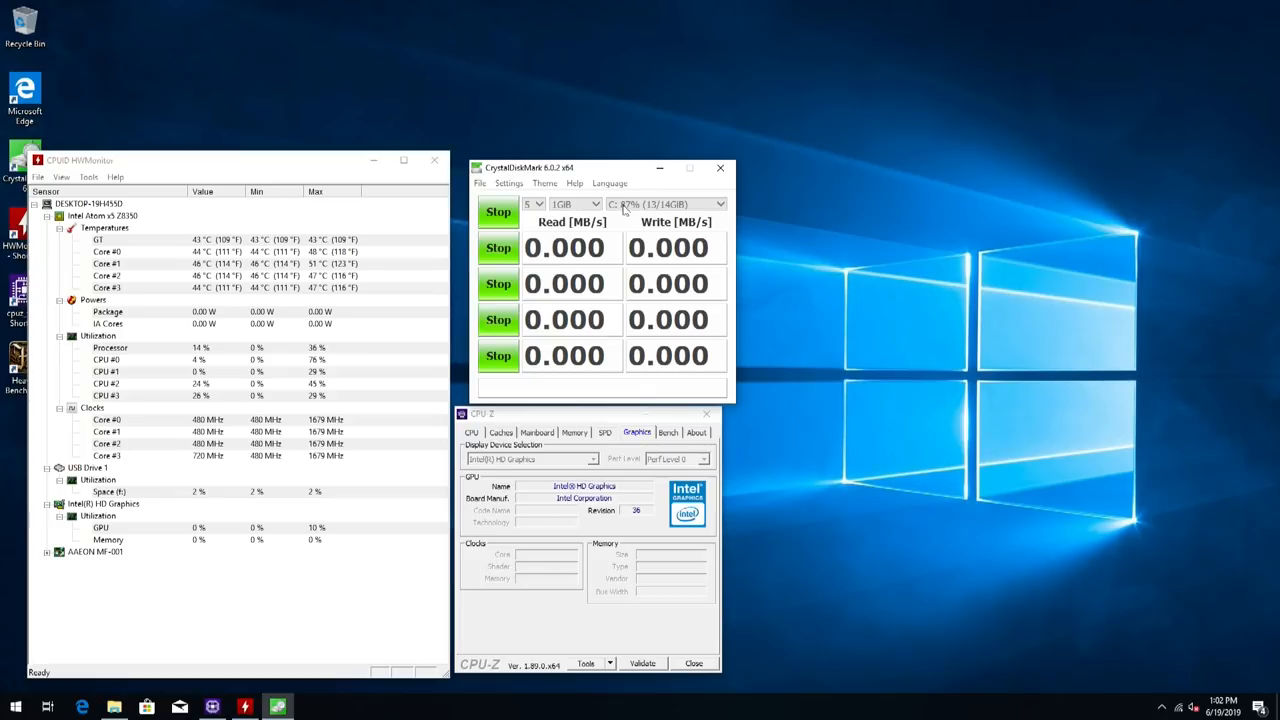
pyautogui.moveTo(708, 320)
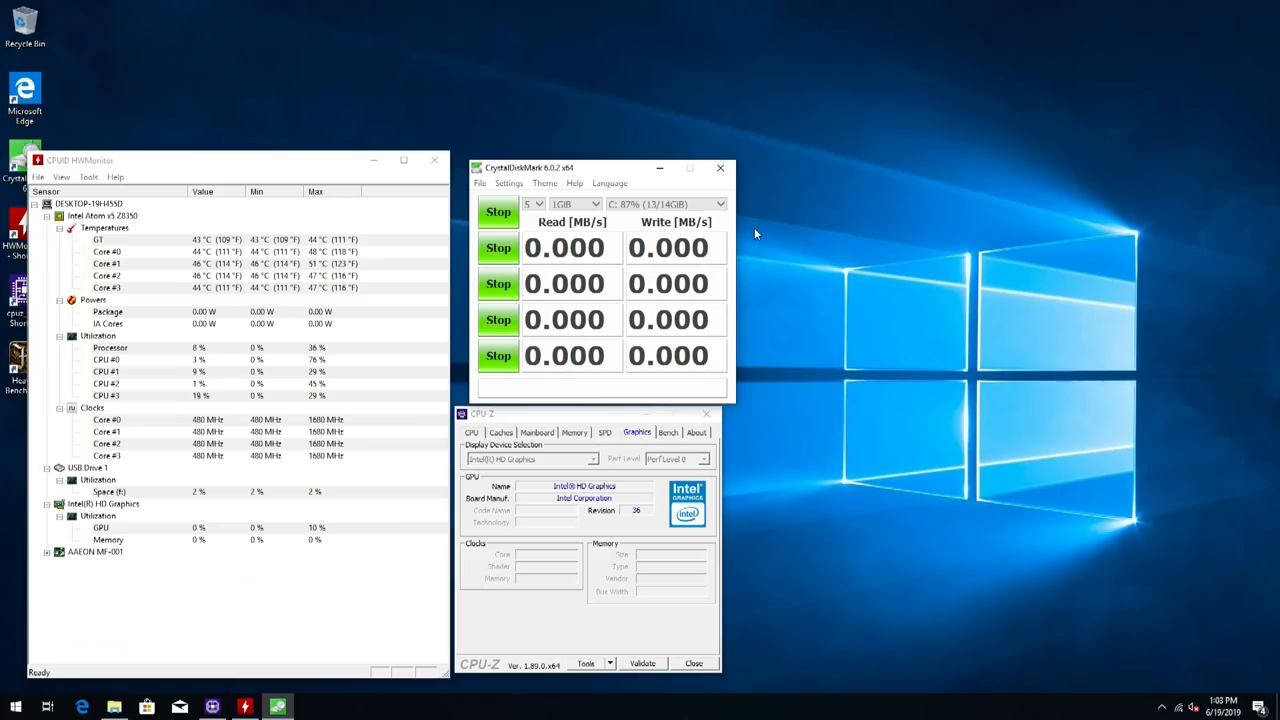
pyautogui.click(498, 212)
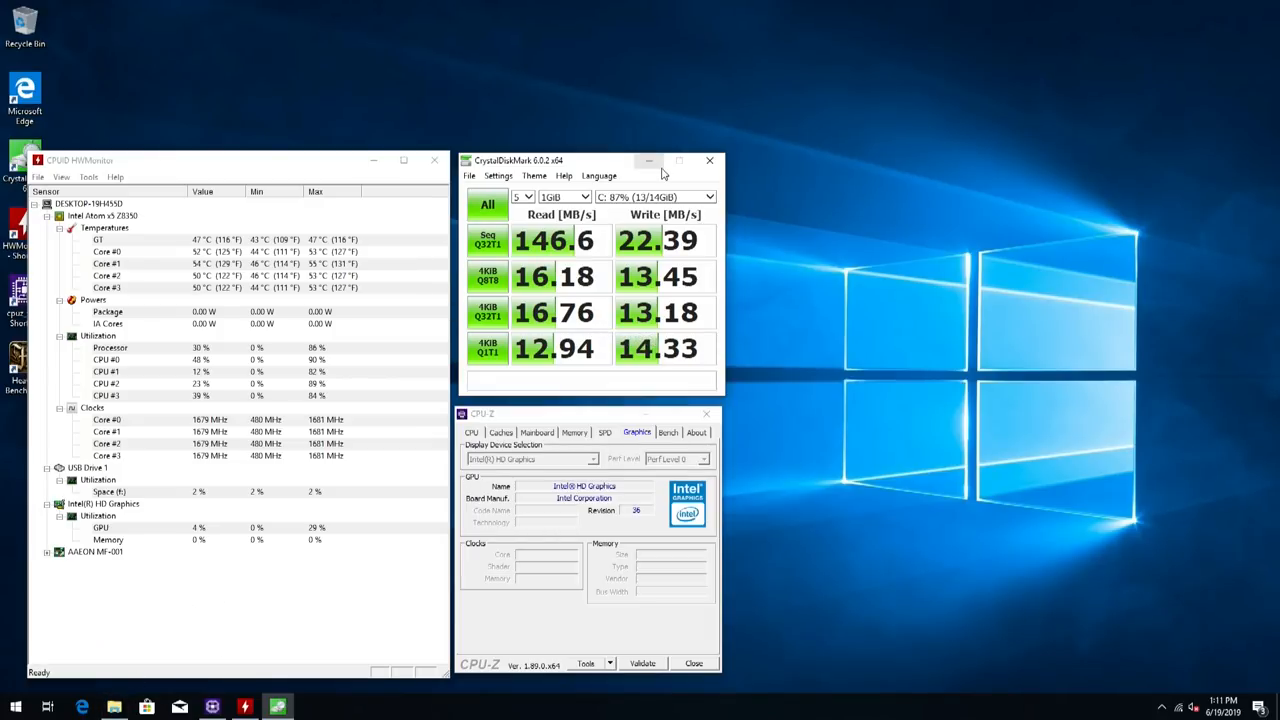
# Launch Cinebench from USB Drive (F:) > Downloads > CinebenchR20 via This PC.
pyautogui.click(114, 708)
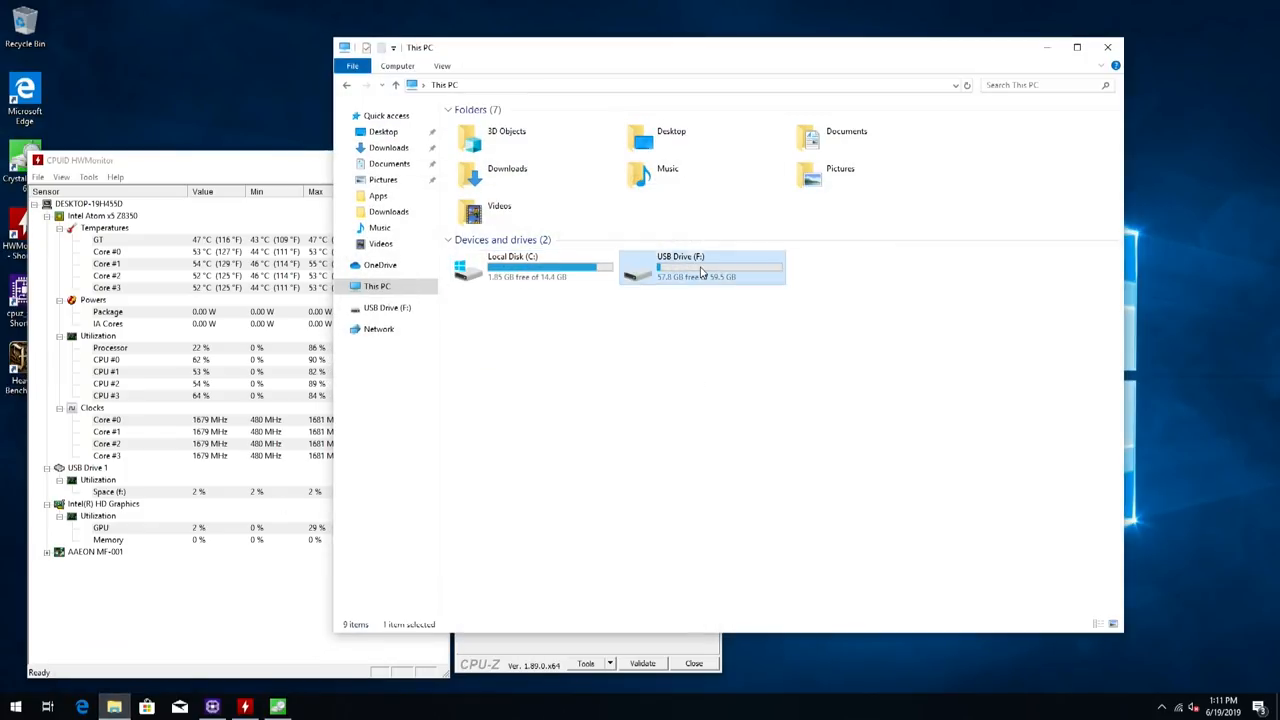
pyautogui.doubleClick(680, 264)
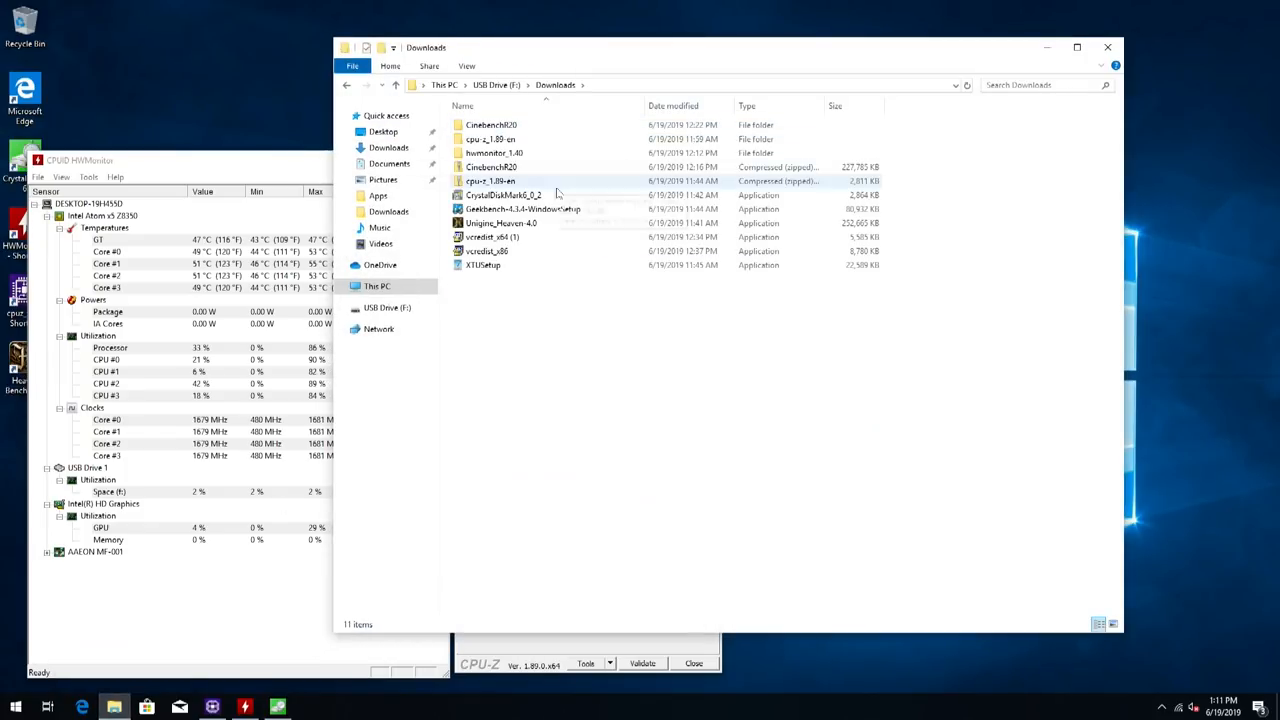
pyautogui.click(490, 140)
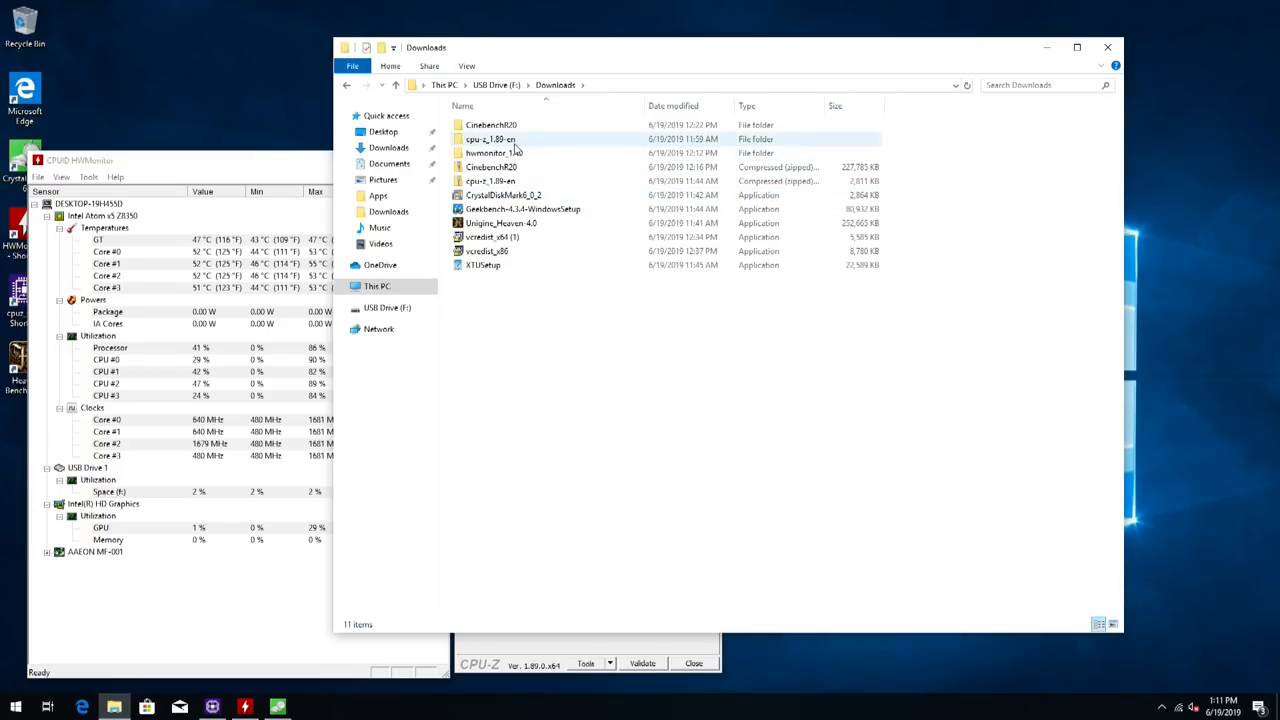
pyautogui.doubleClick(492, 124)
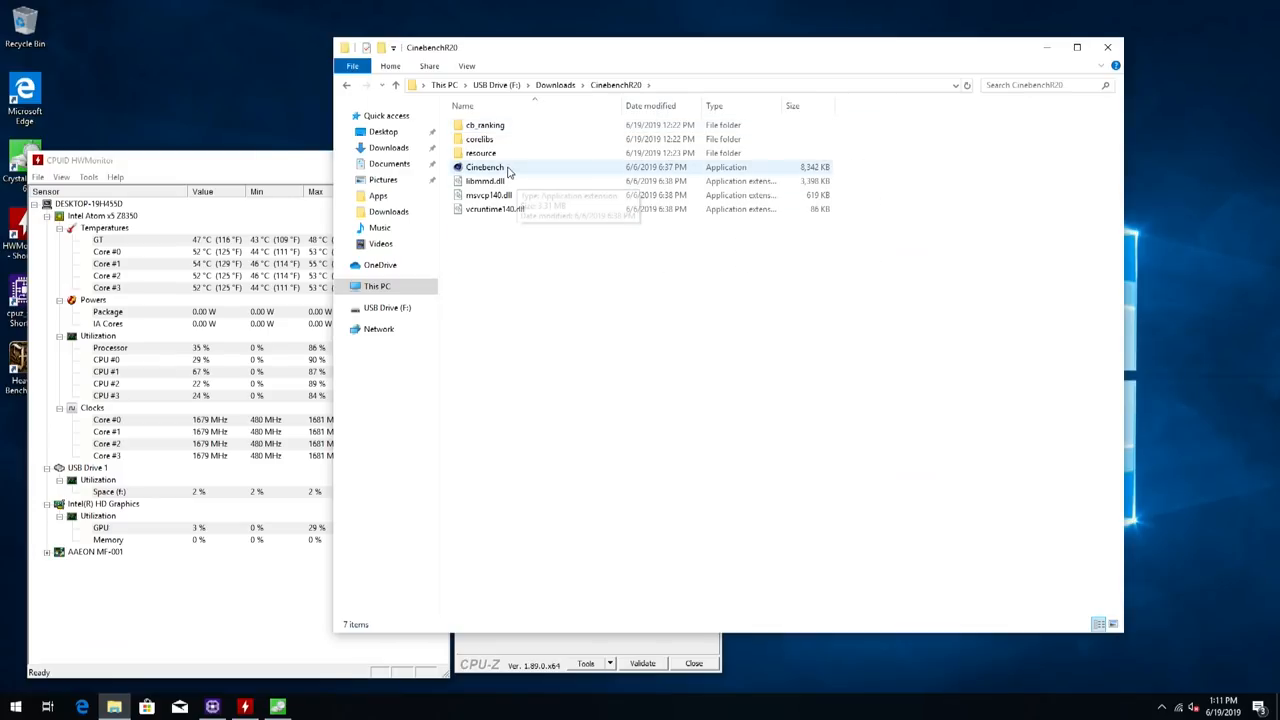
pyautogui.click(484, 168)
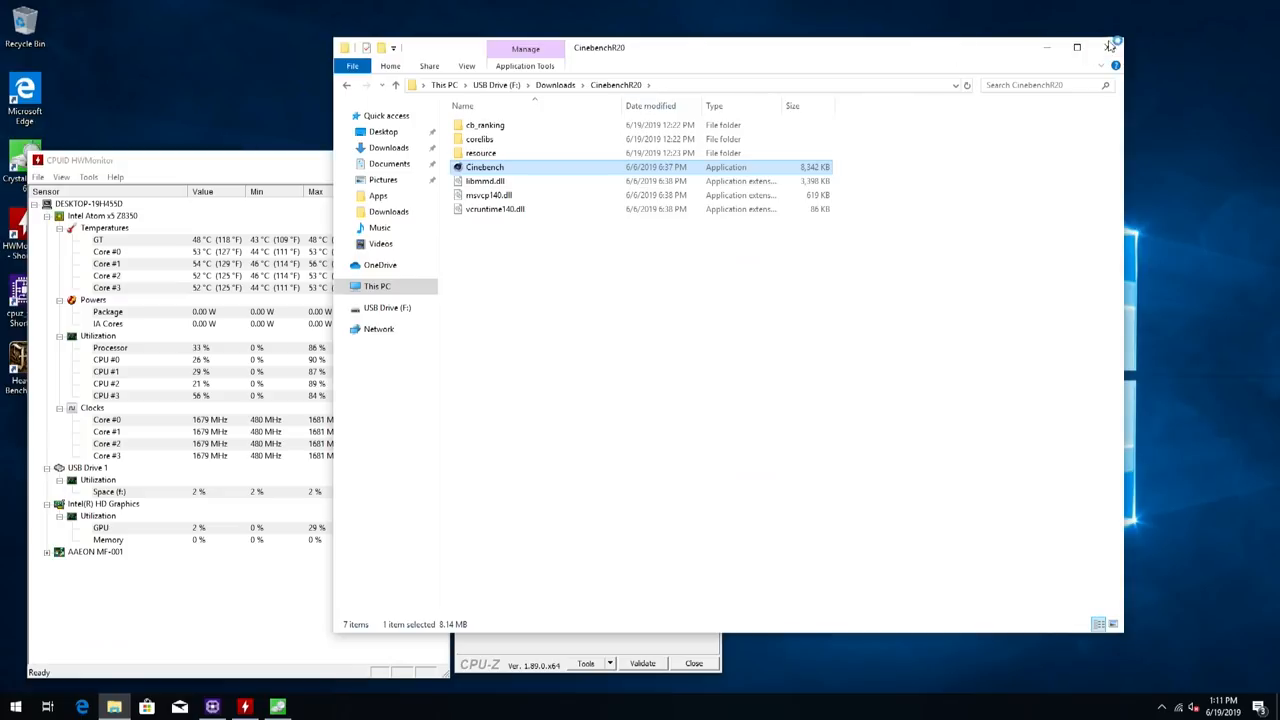
pyautogui.click(1110, 48)
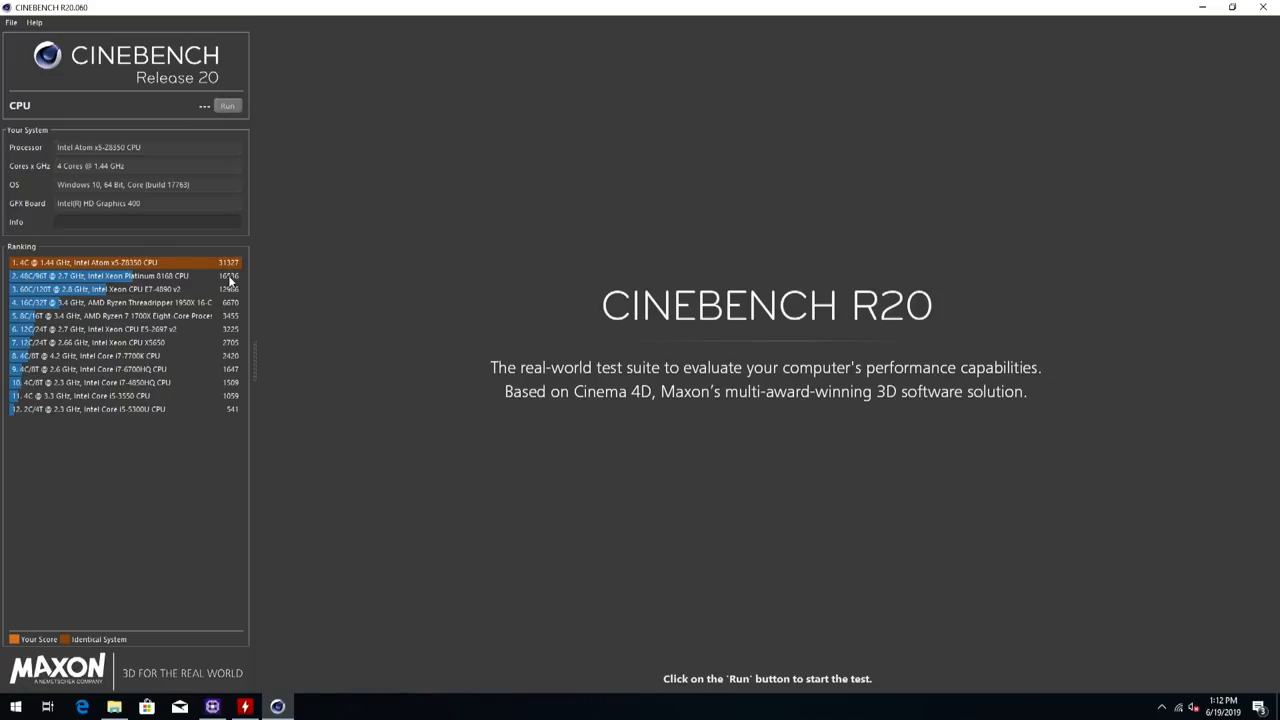
pyautogui.moveTo(168, 272)
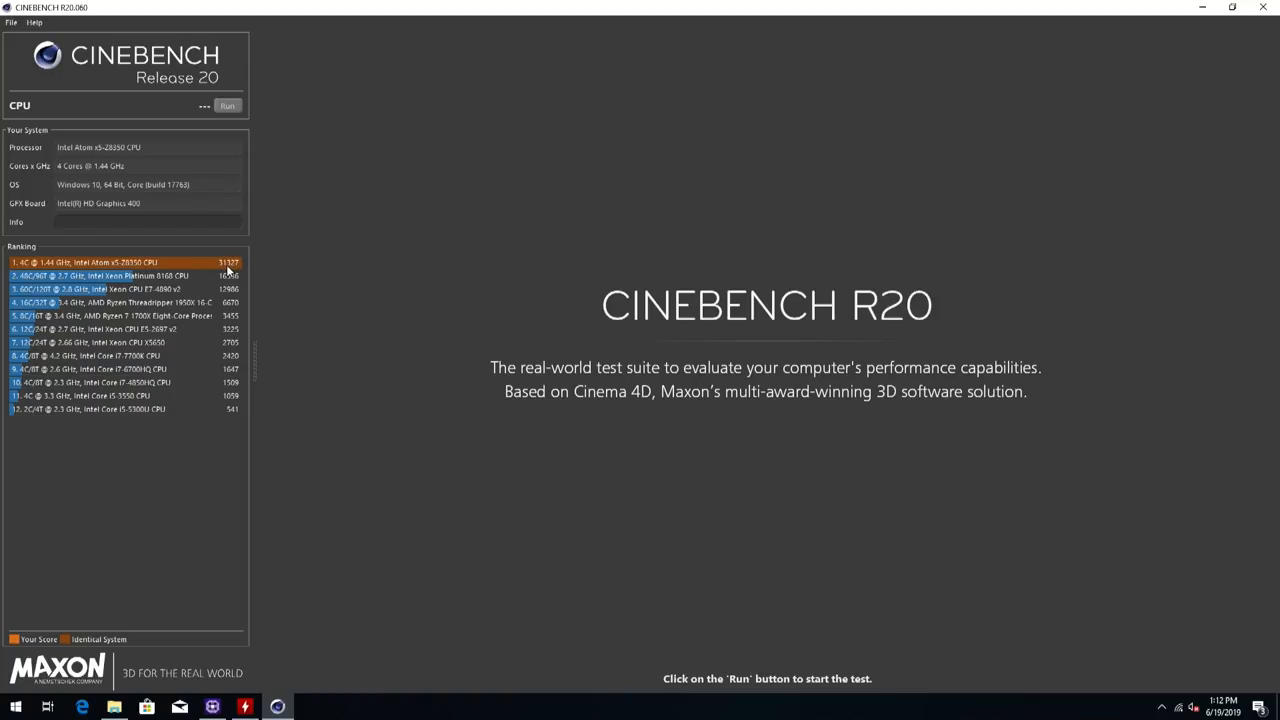
pyautogui.moveTo(338, 120)
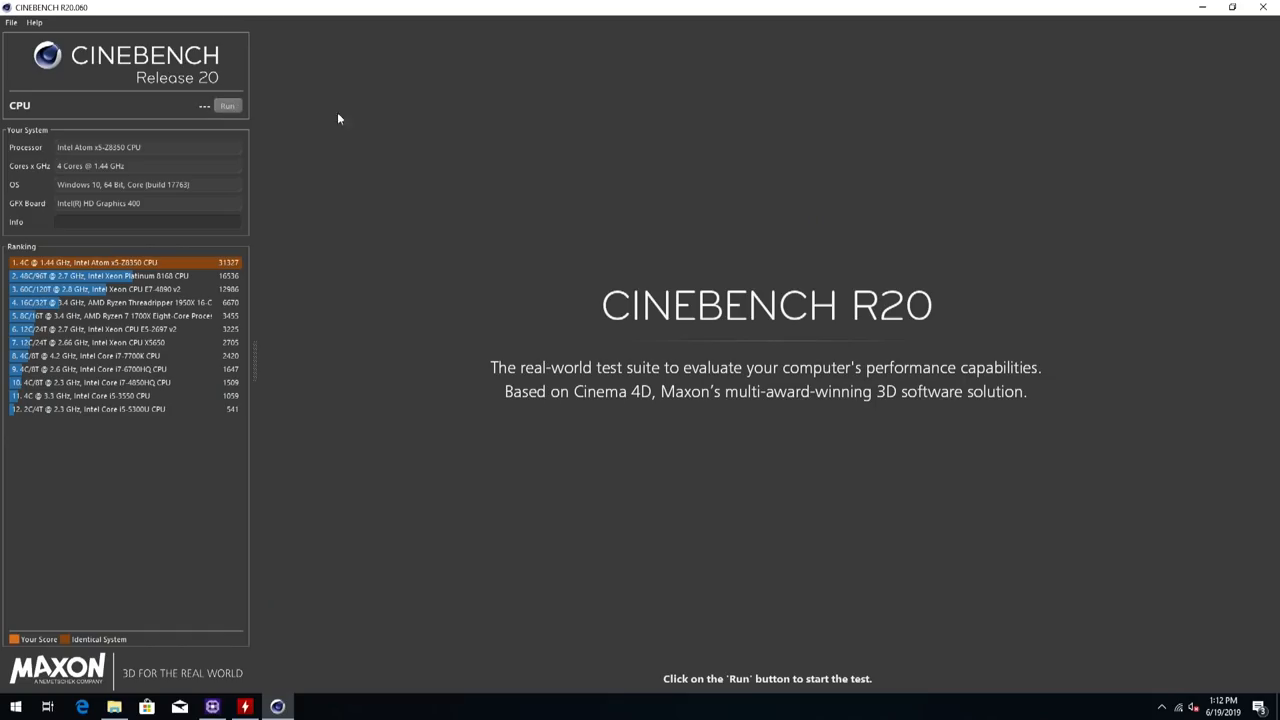
# Run the Cinebench CPU render test with all four cores at 100%, scoring 127 points.
pyautogui.click(228, 104)
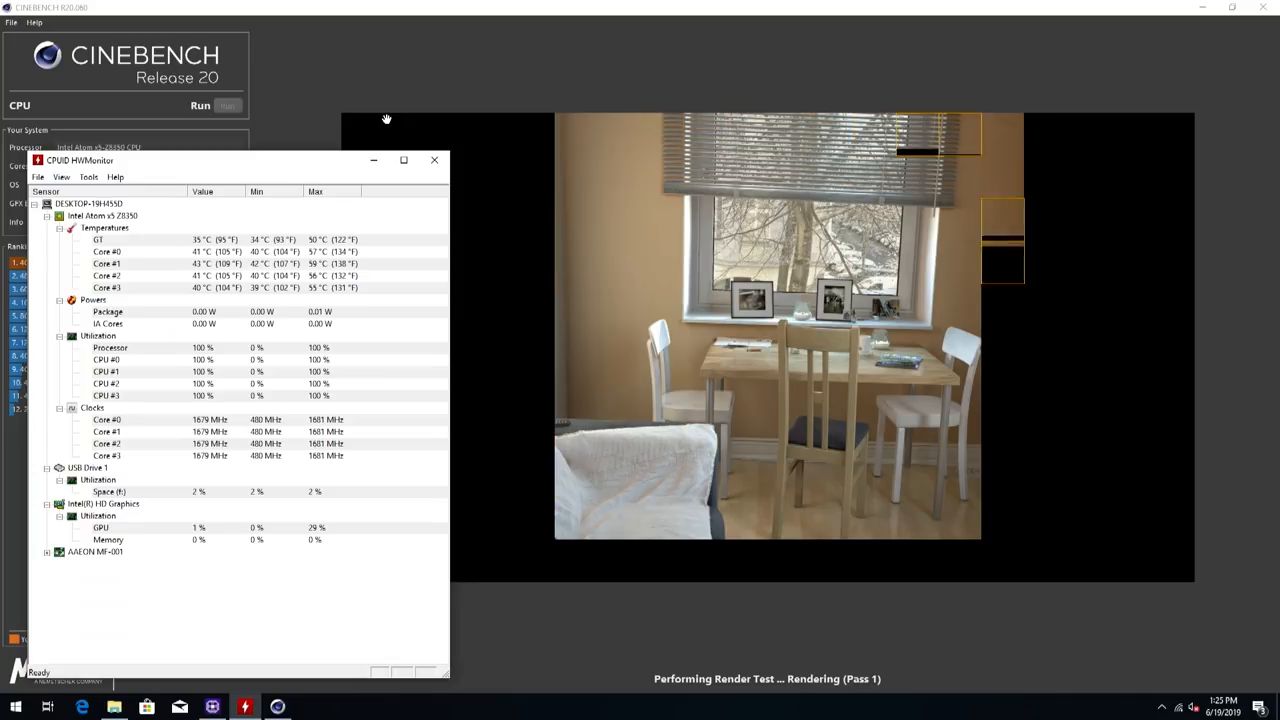
pyautogui.click(434, 160)
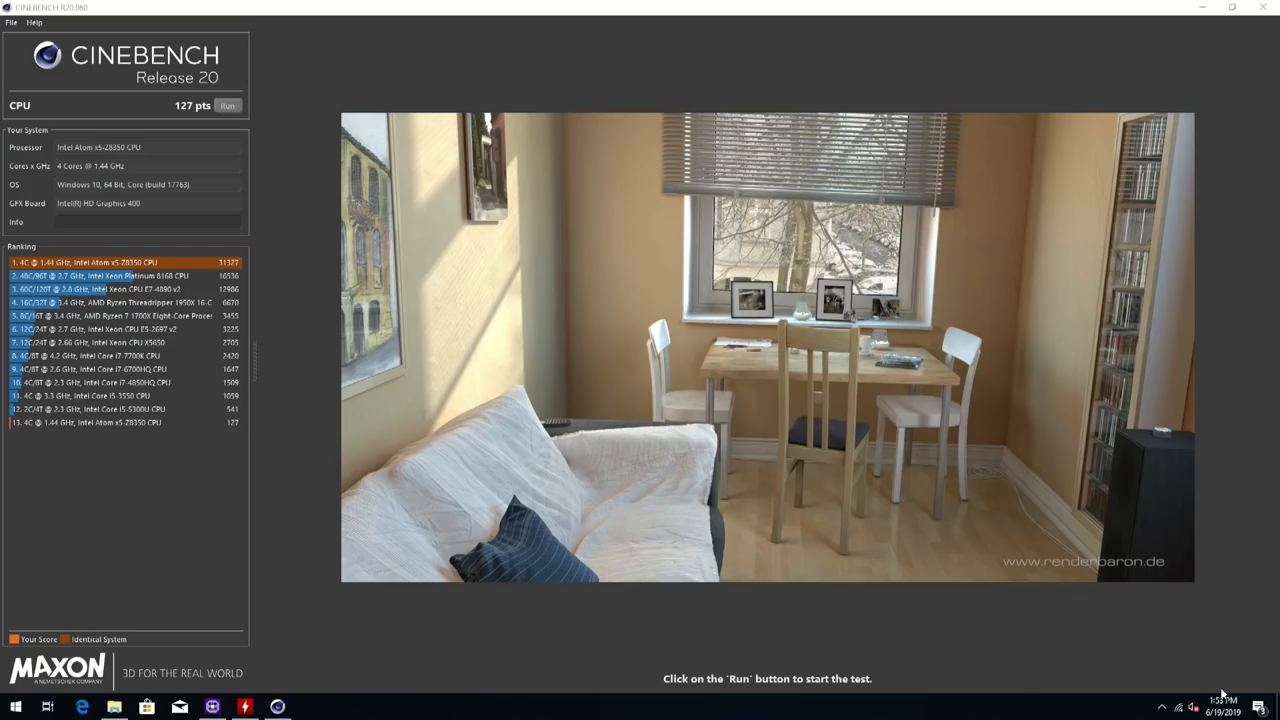
pyautogui.moveTo(820, 504)
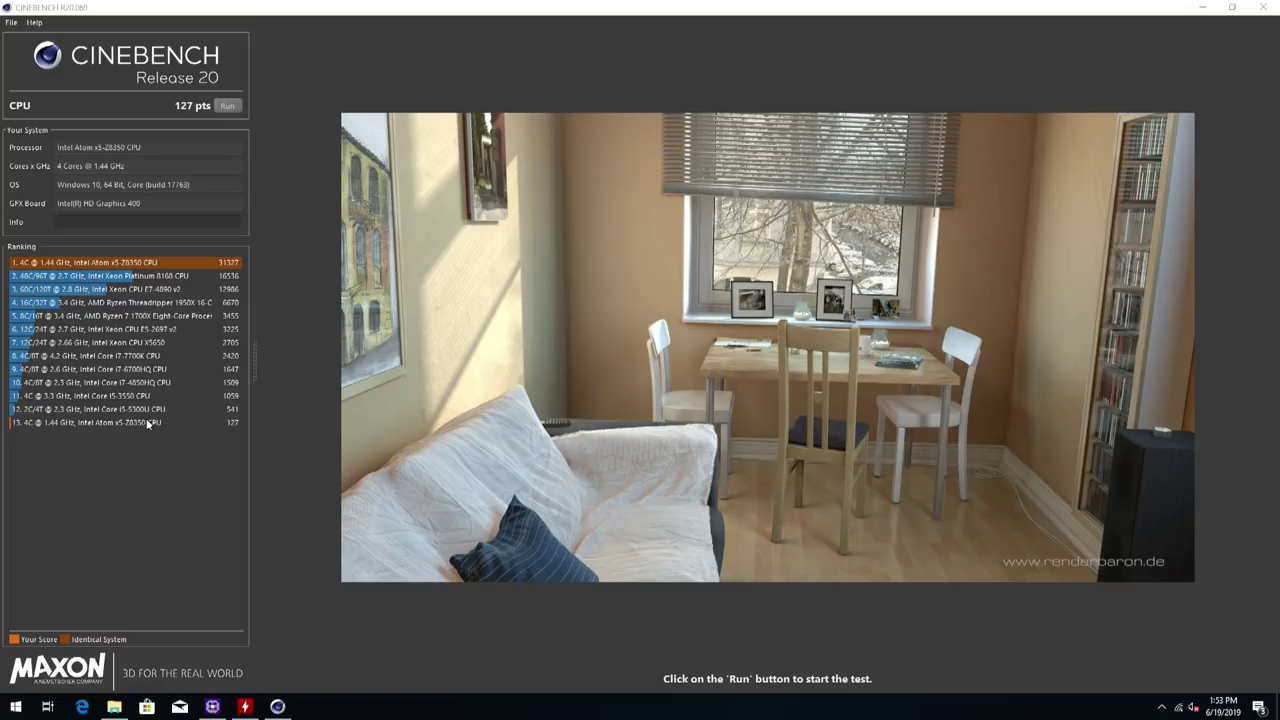
pyautogui.moveTo(272, 408)
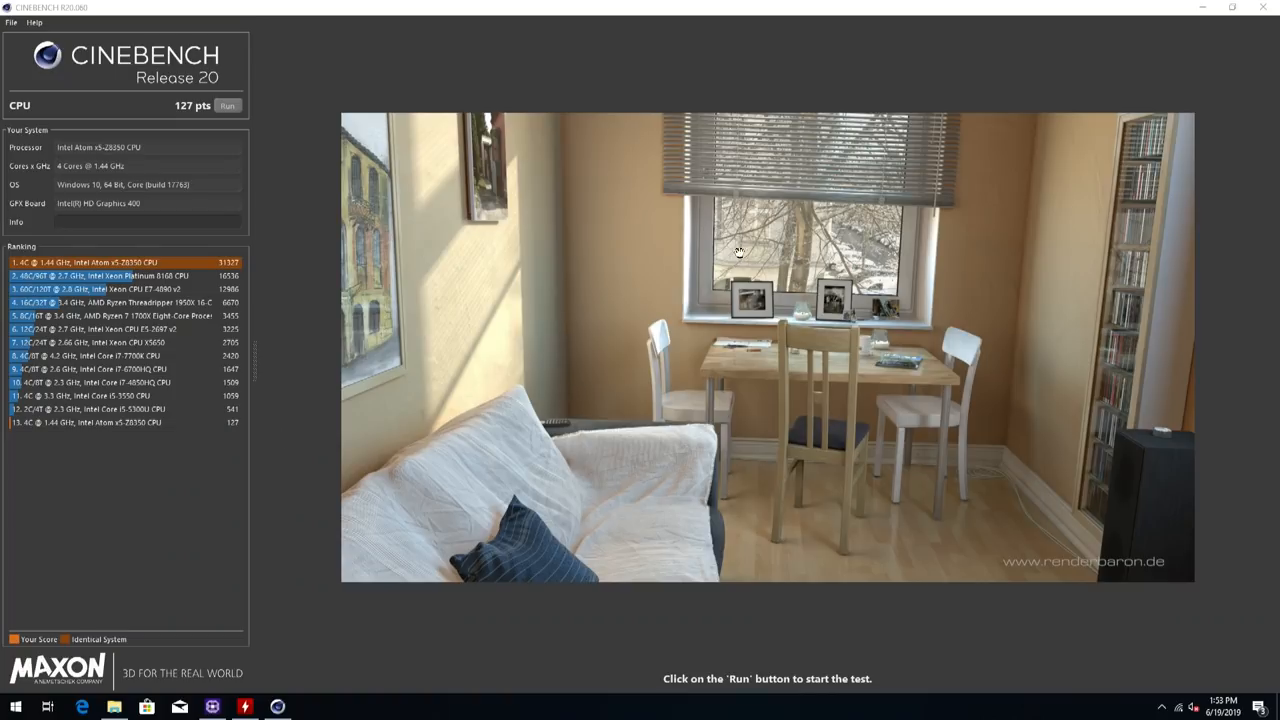
pyautogui.moveTo(750, 292)
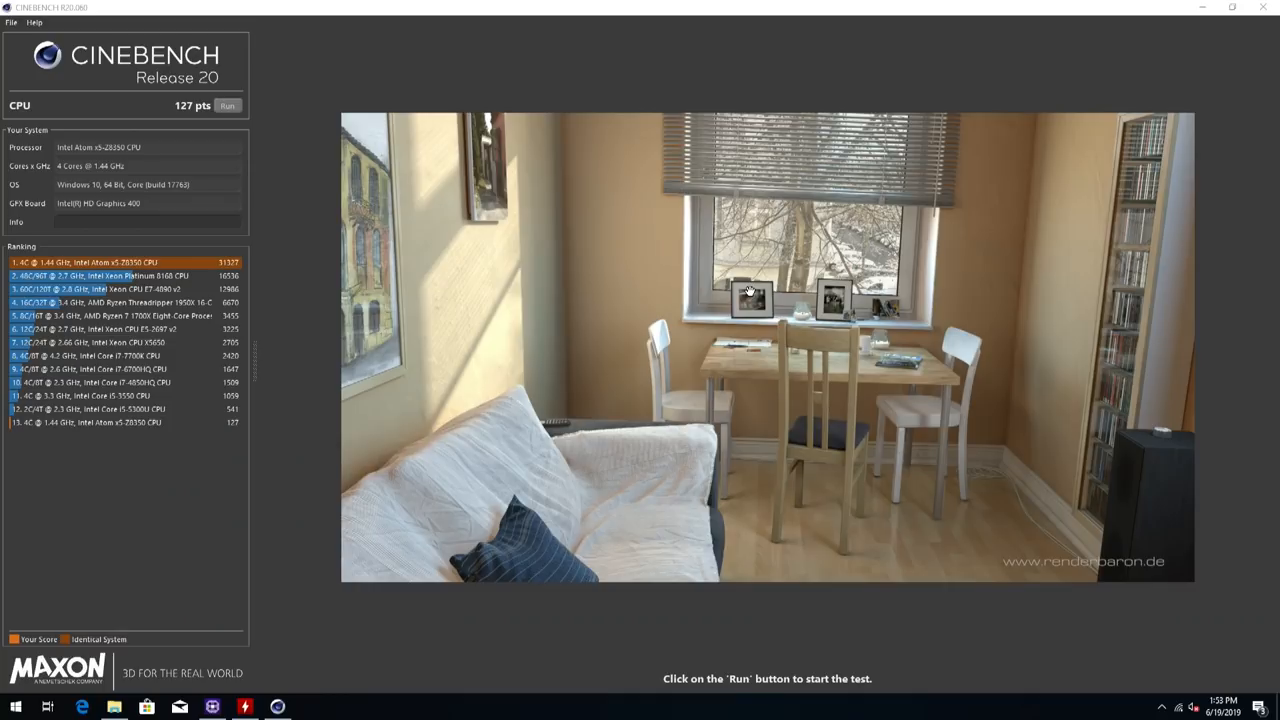
pyautogui.moveTo(450, 390)
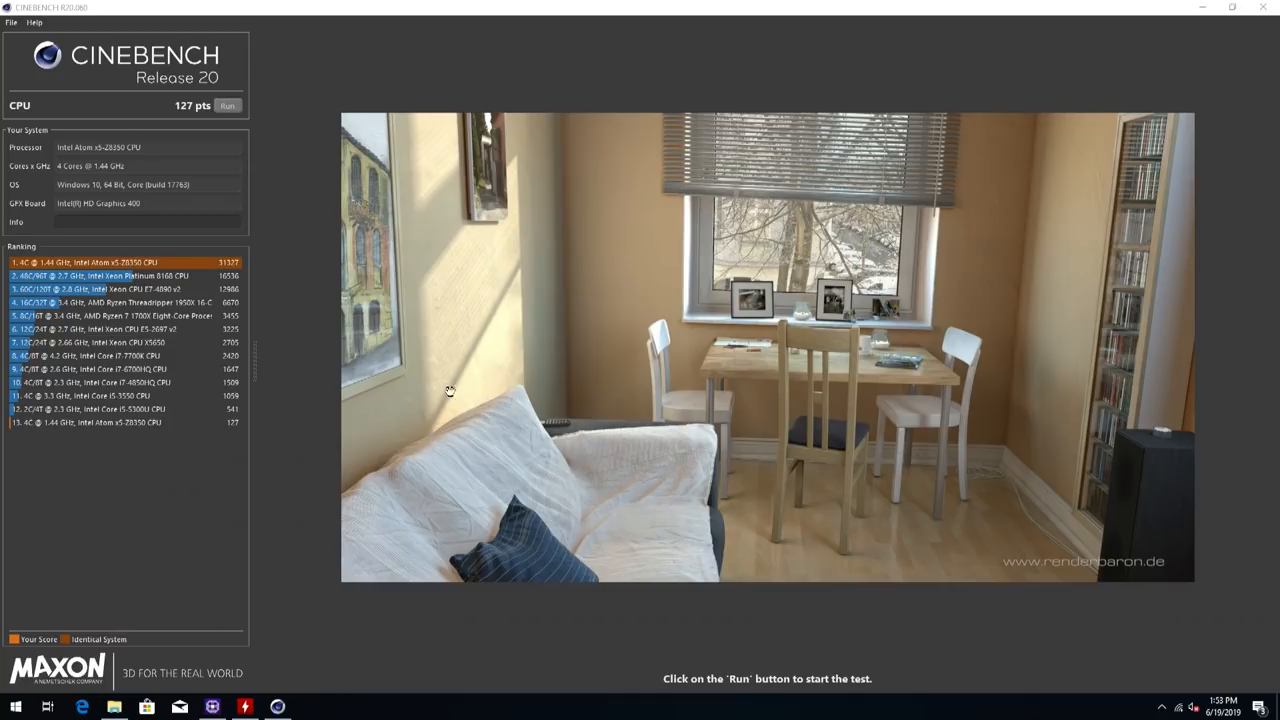
pyautogui.moveTo(278, 428)
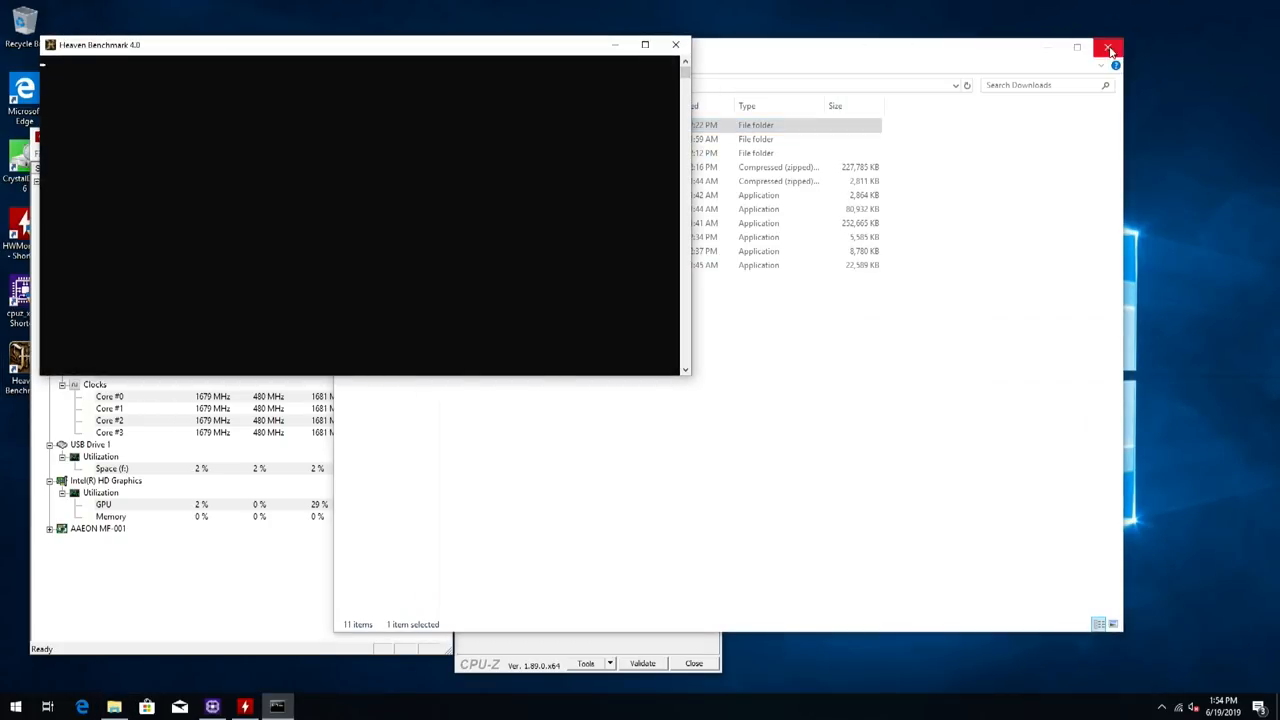
# Close the leftover windows and set Heaven's quality preset to Low.
pyautogui.click(1108, 48)
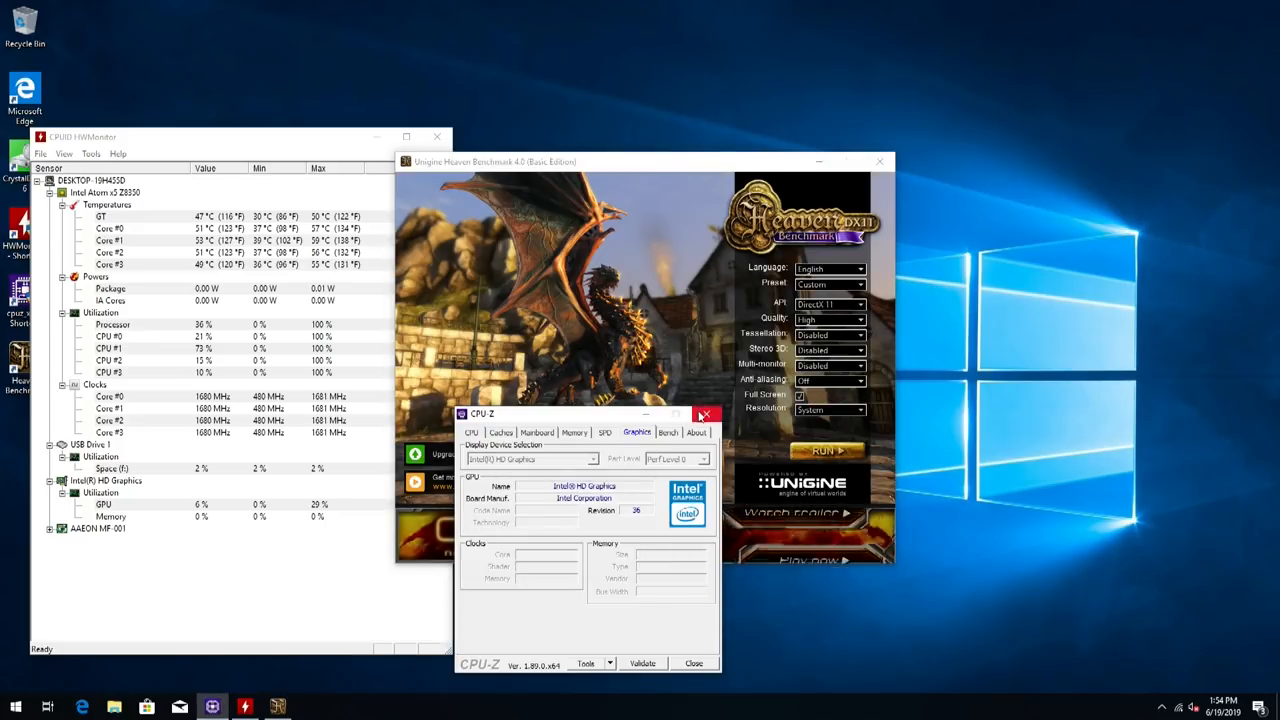
pyautogui.click(704, 414)
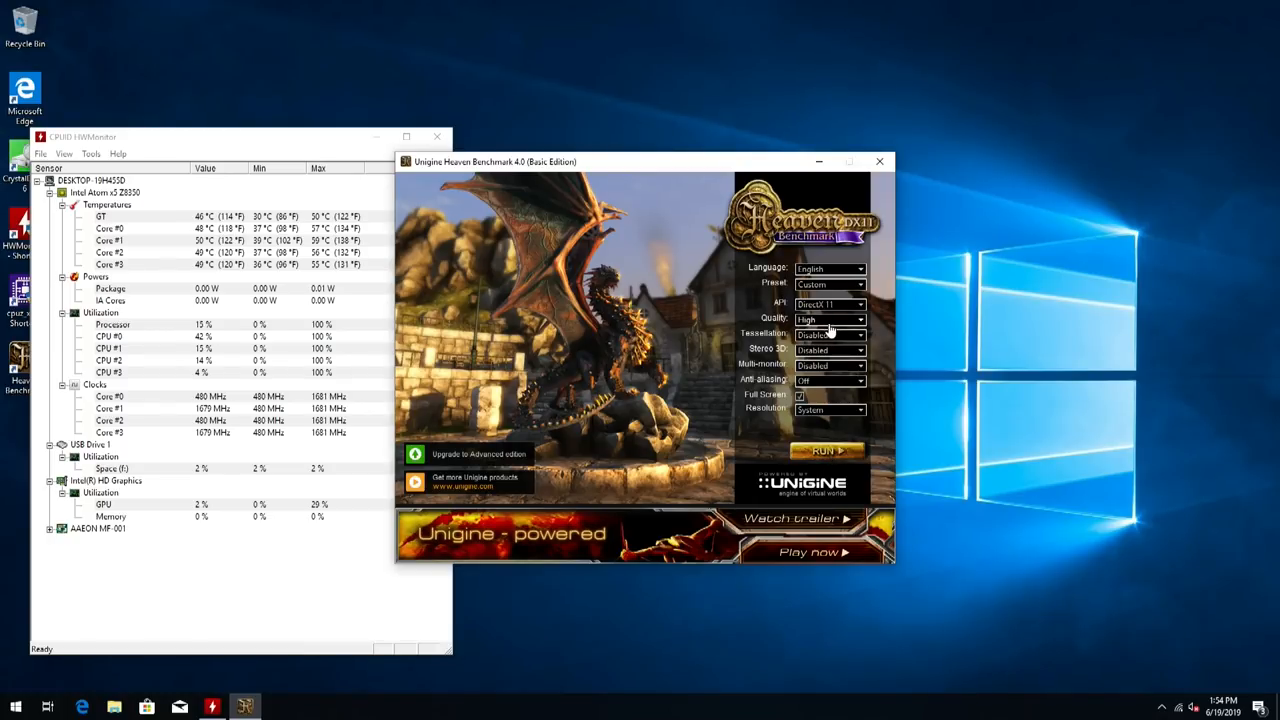
pyautogui.click(860, 320)
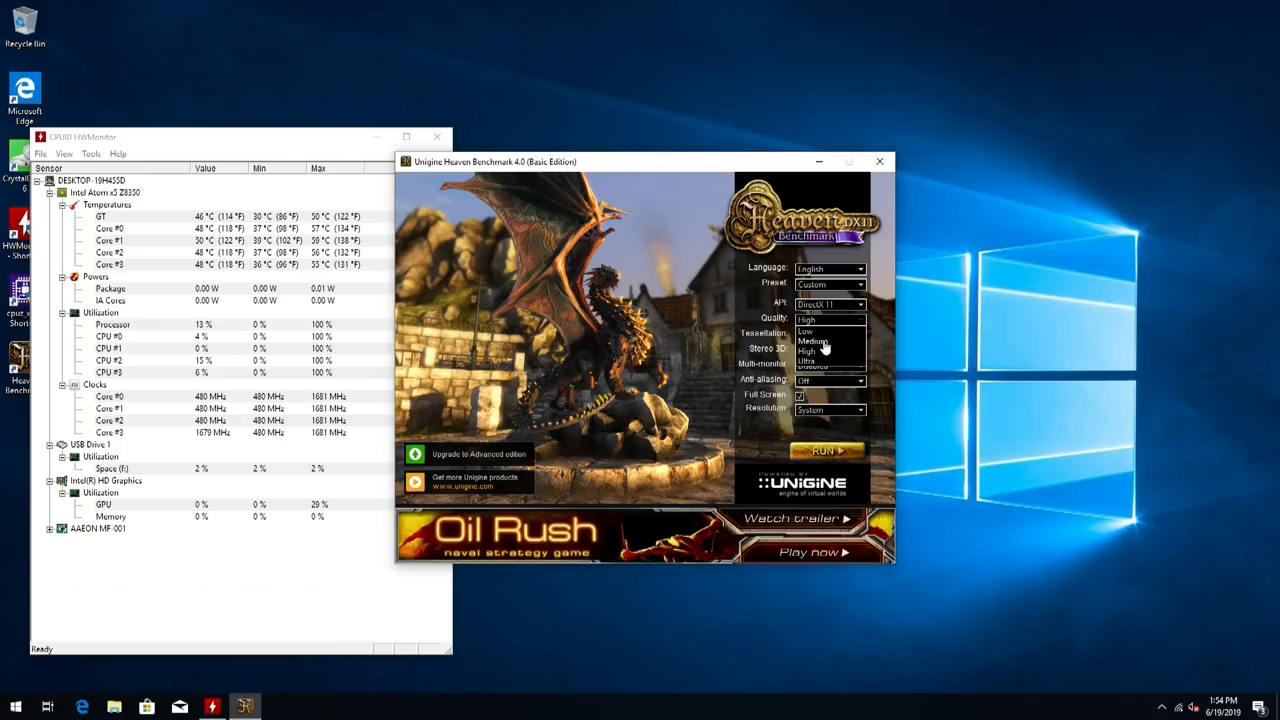
pyautogui.click(806, 332)
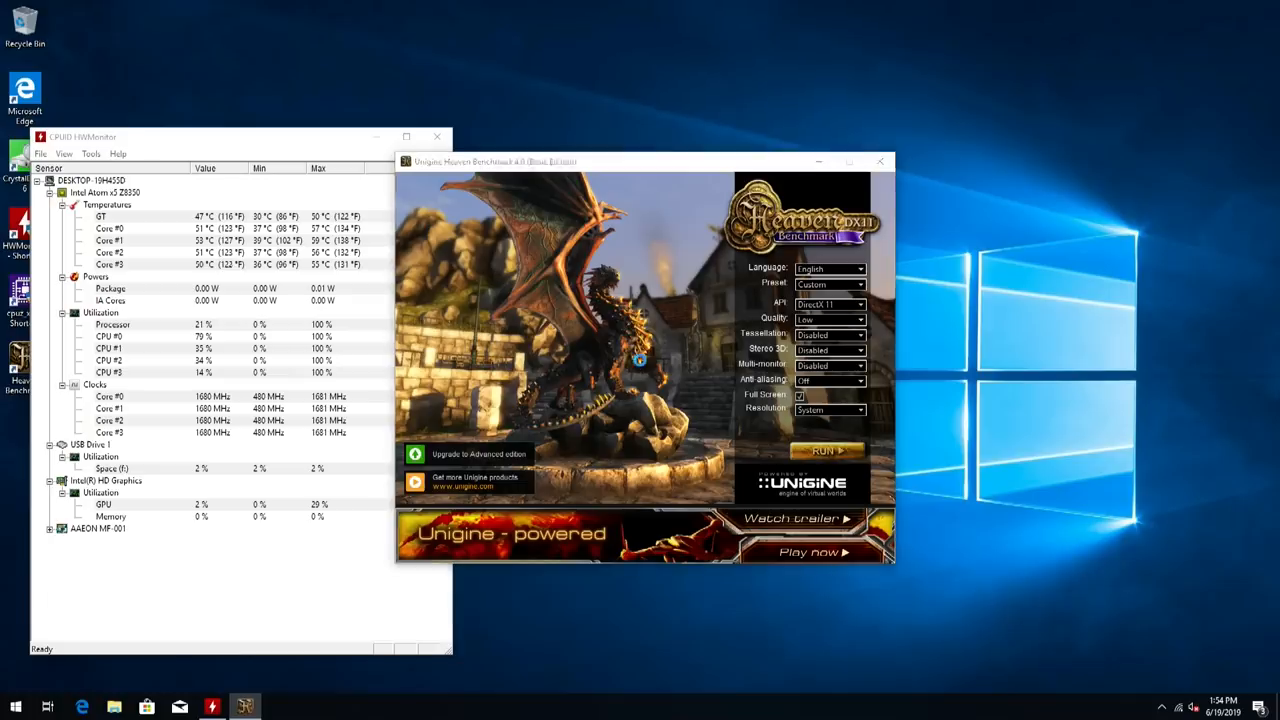
# Run the Heaven benchmark for 6.2 FPS, score 156, and close the results.
pyautogui.click(828, 452)
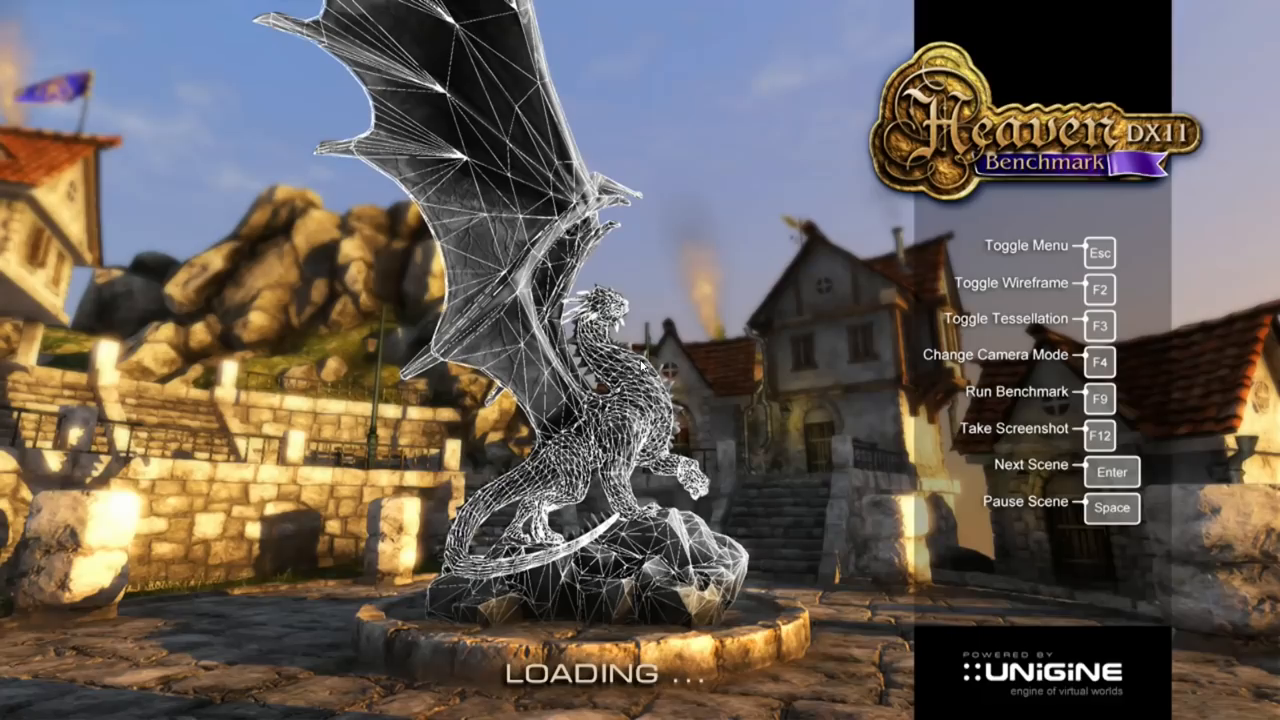
pyautogui.press('F9')
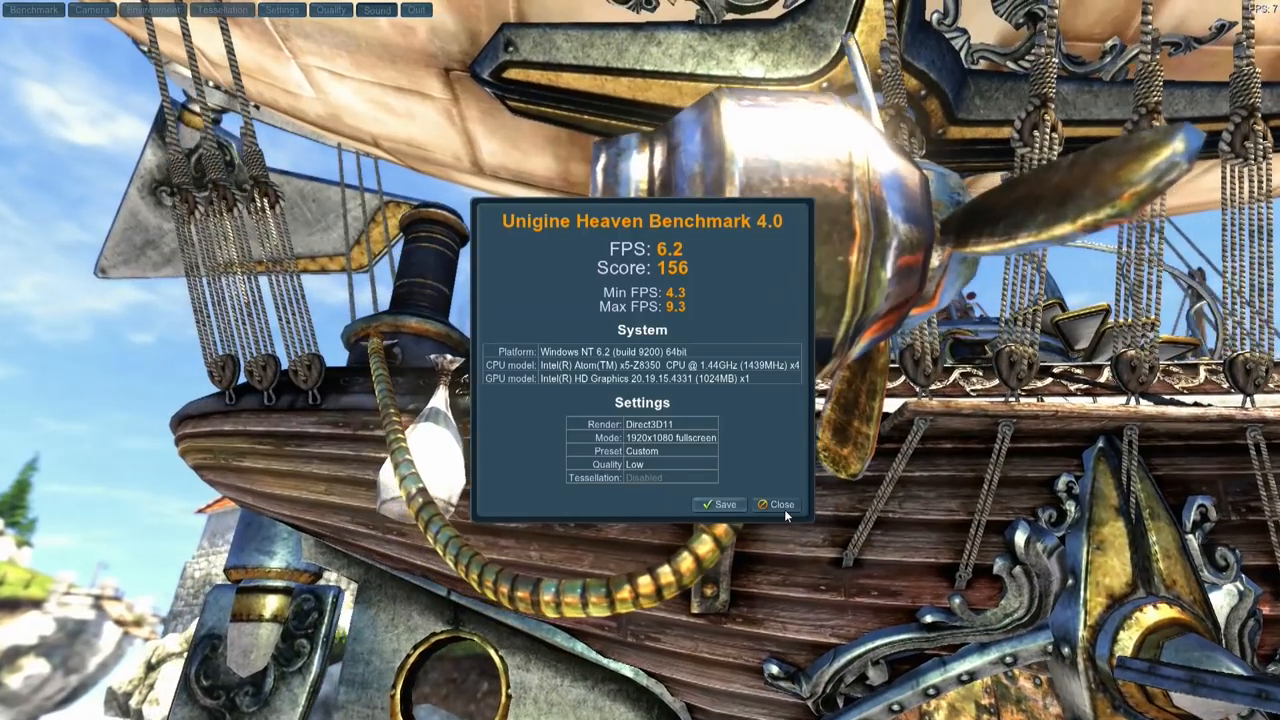
pyautogui.click(778, 504)
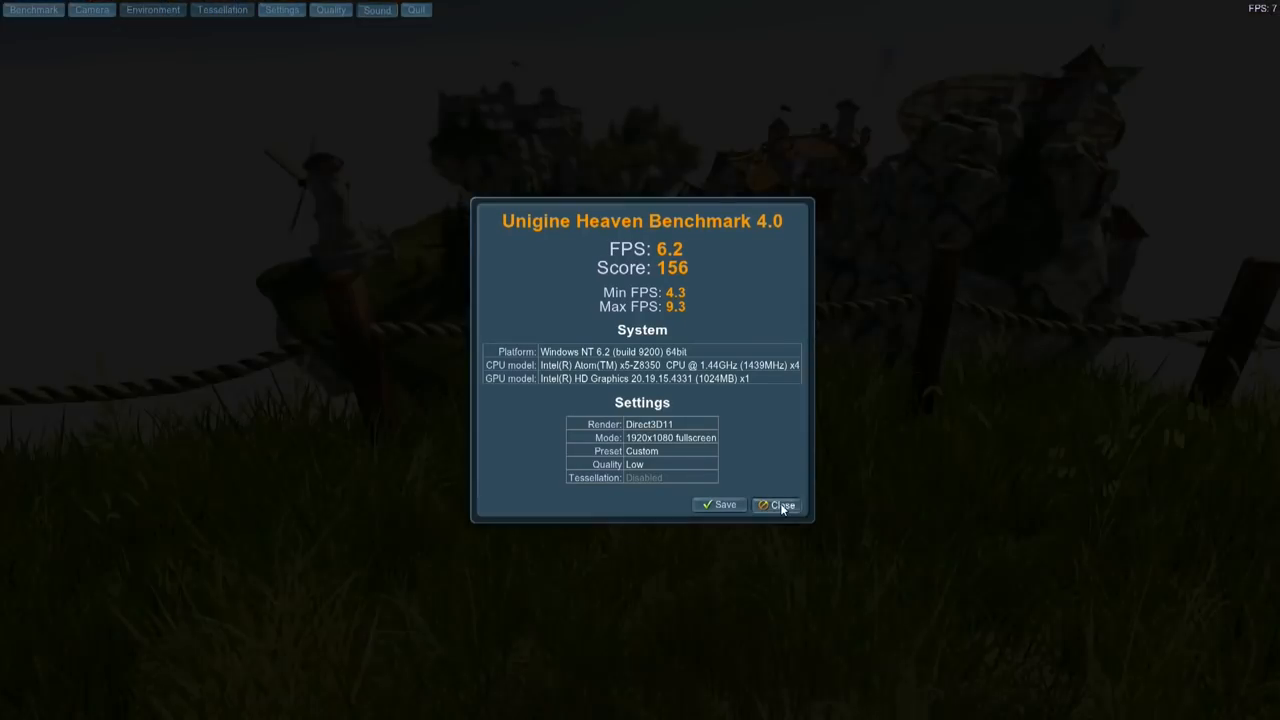
pyautogui.click(778, 504)
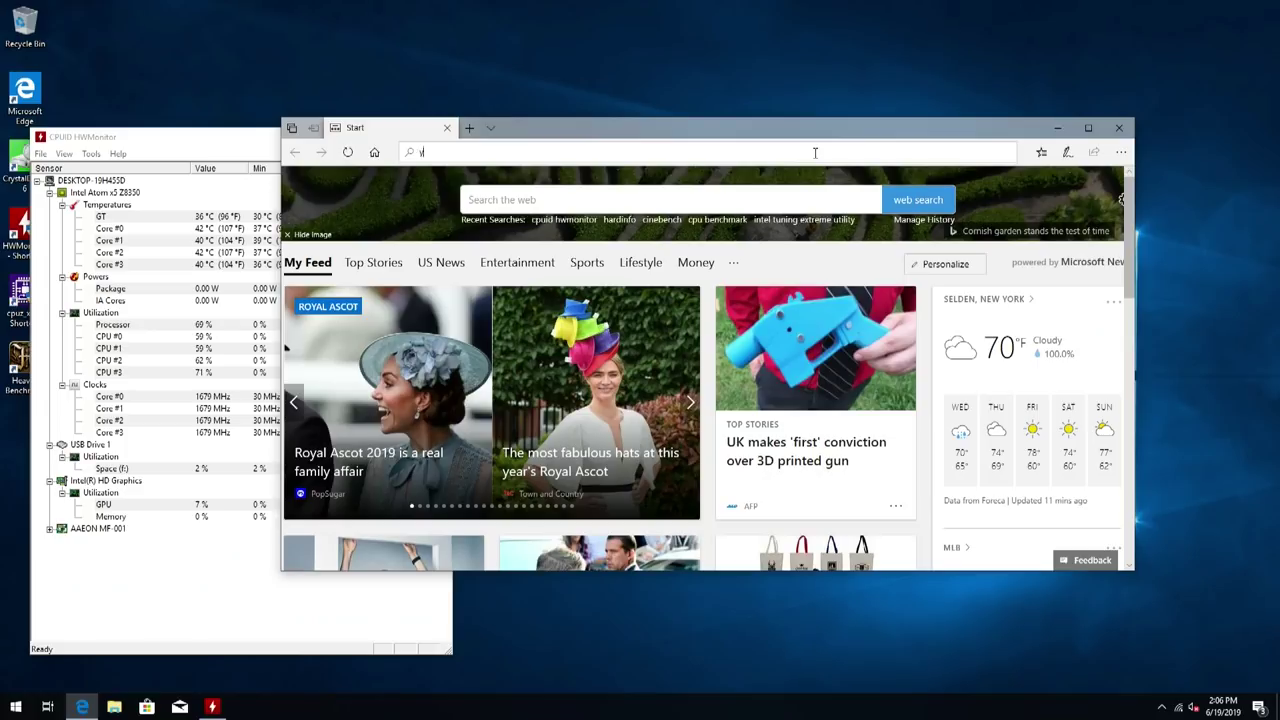
pyautogui.write('www.youtube.com/')
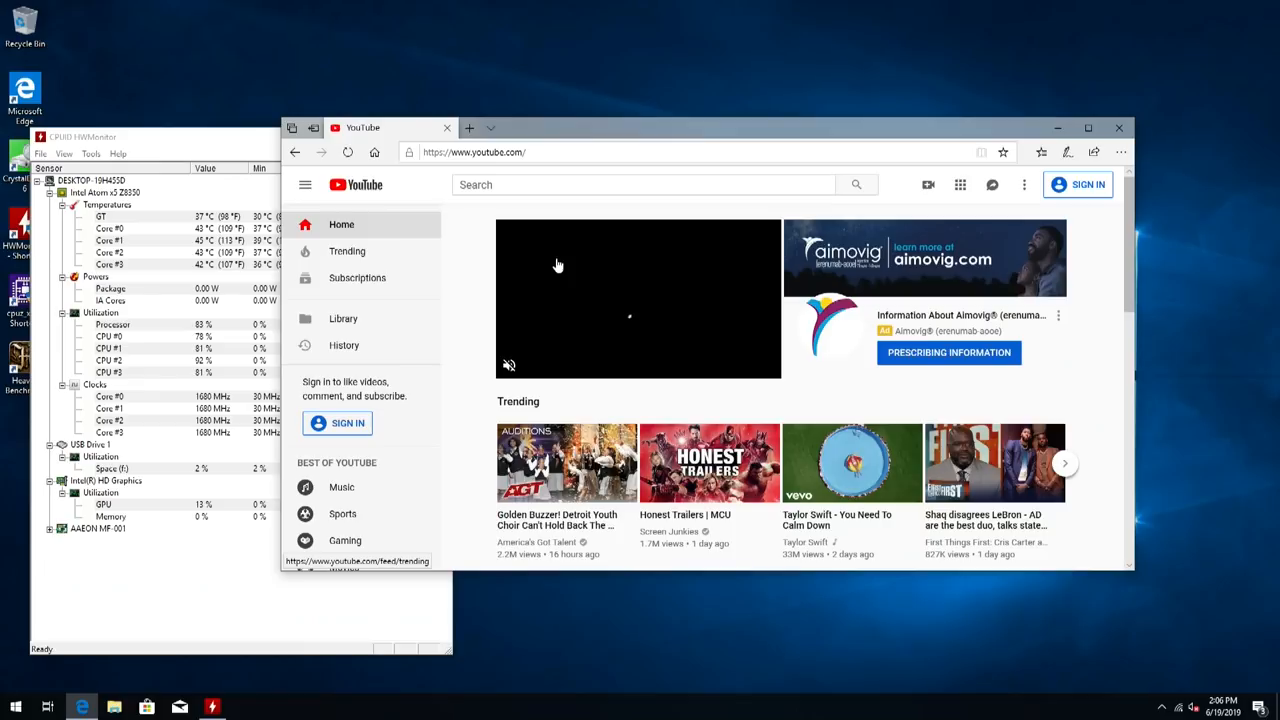
pyautogui.click(348, 252)
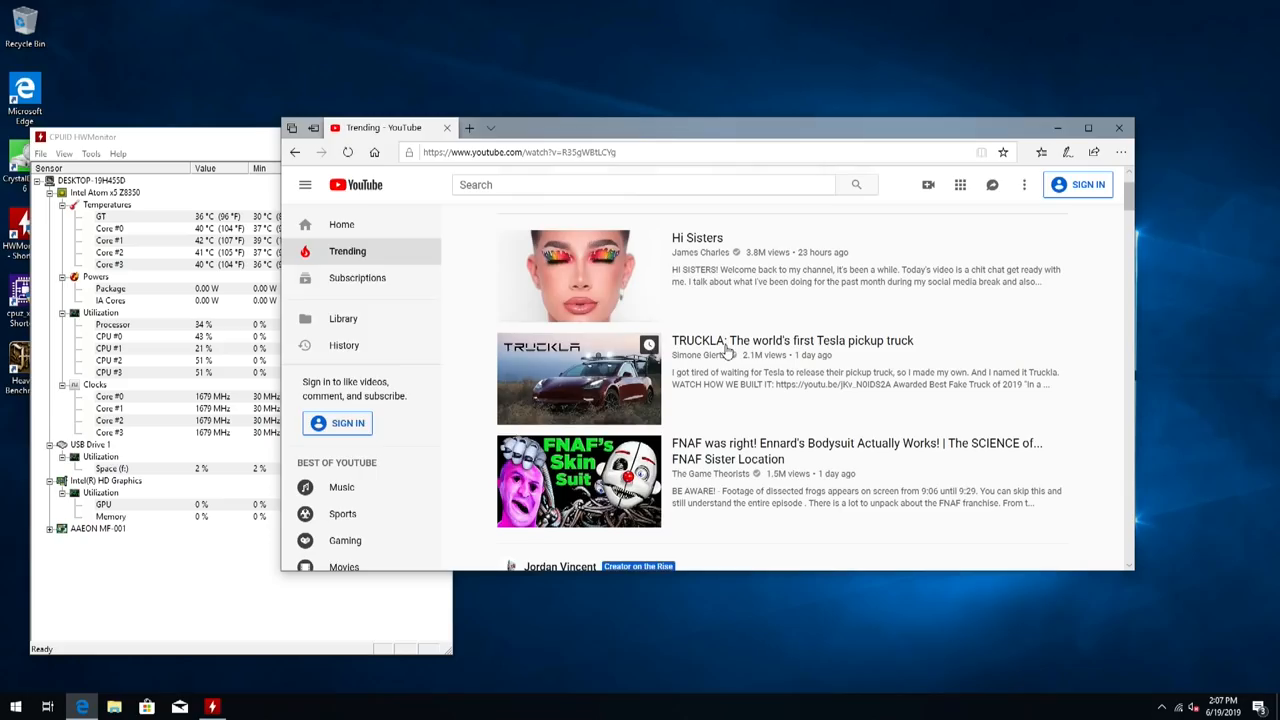
pyautogui.click(578, 378)
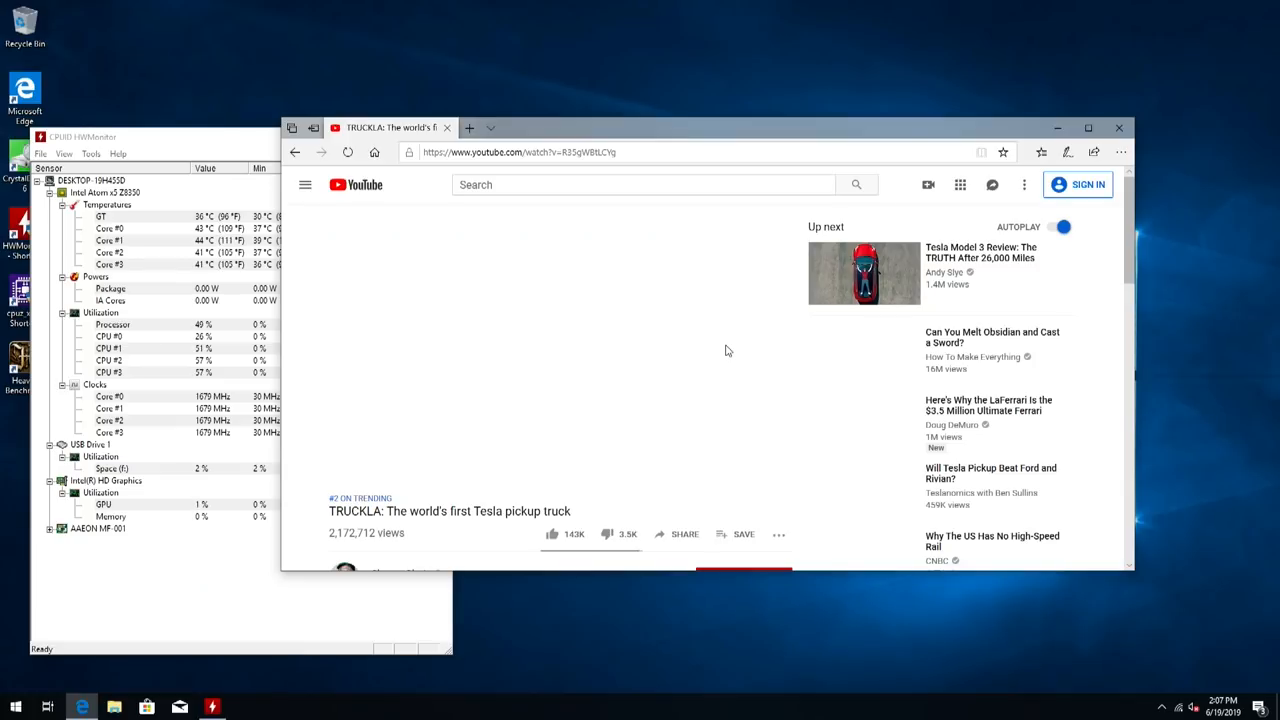
pyautogui.click(560, 344)
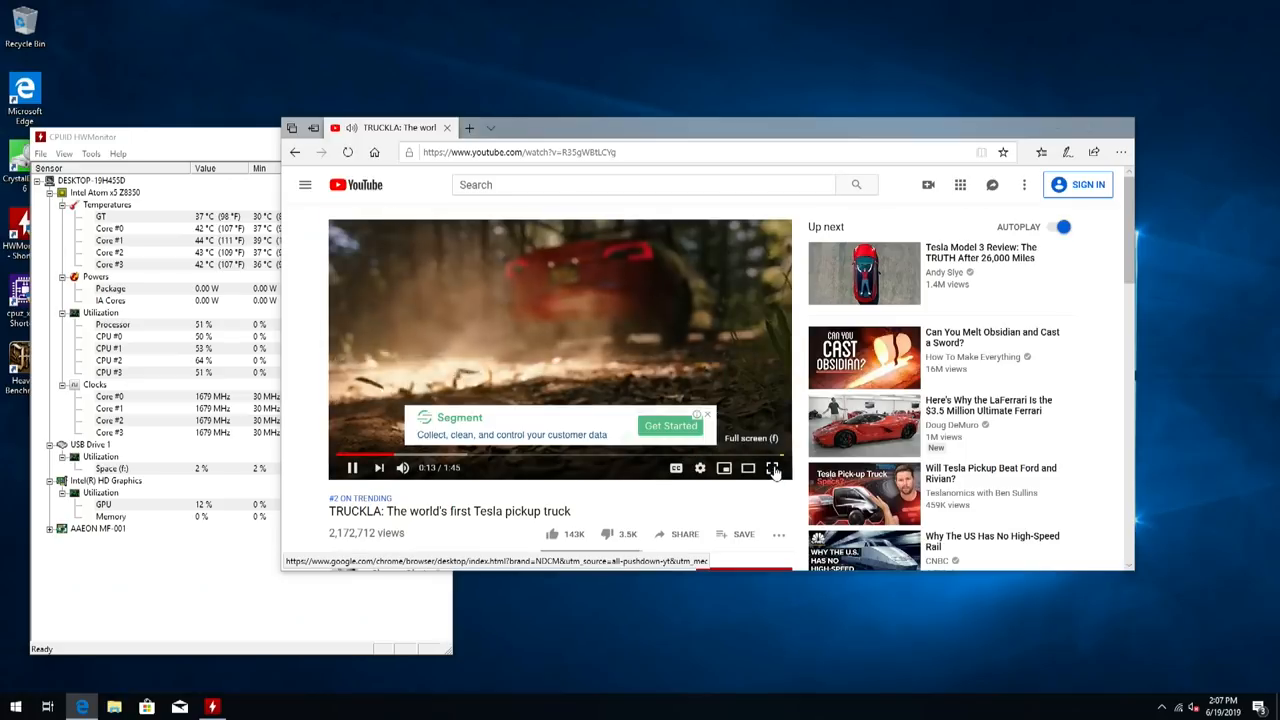
# Play TRUCKLA fullscreen at 1080p and show Stats for nerds.
pyautogui.click(776, 468)
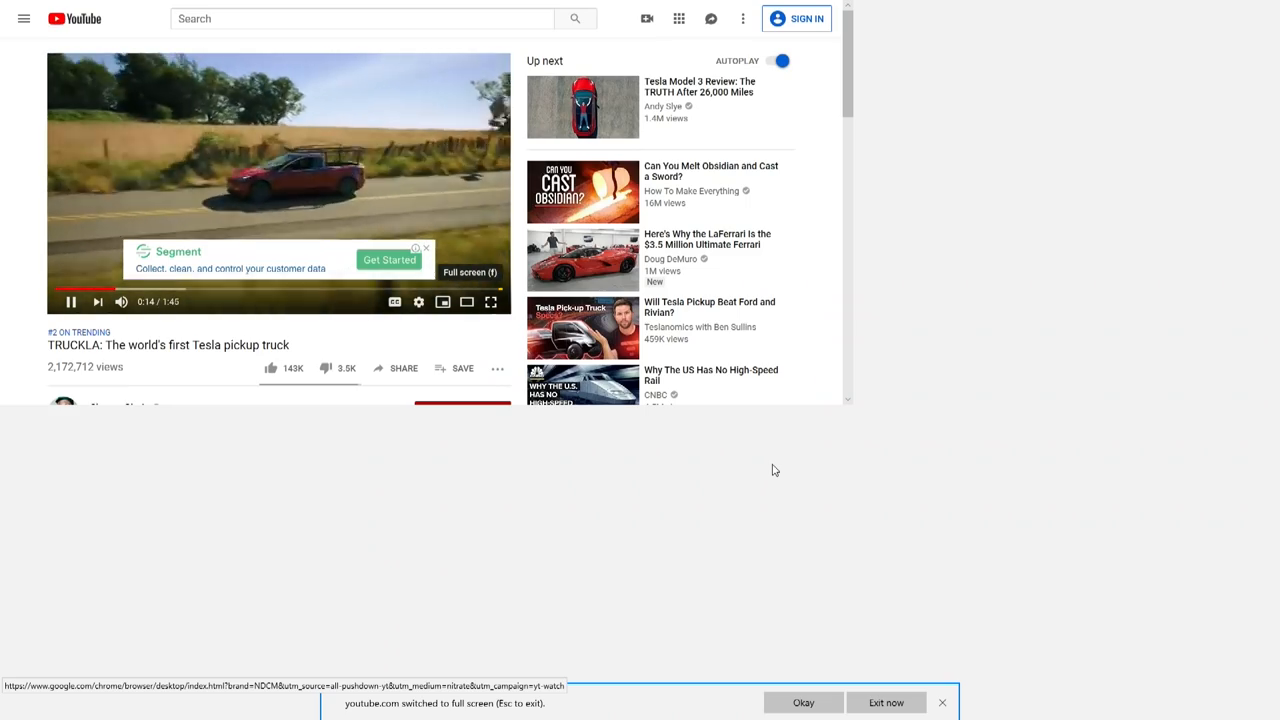
pyautogui.click(490, 300)
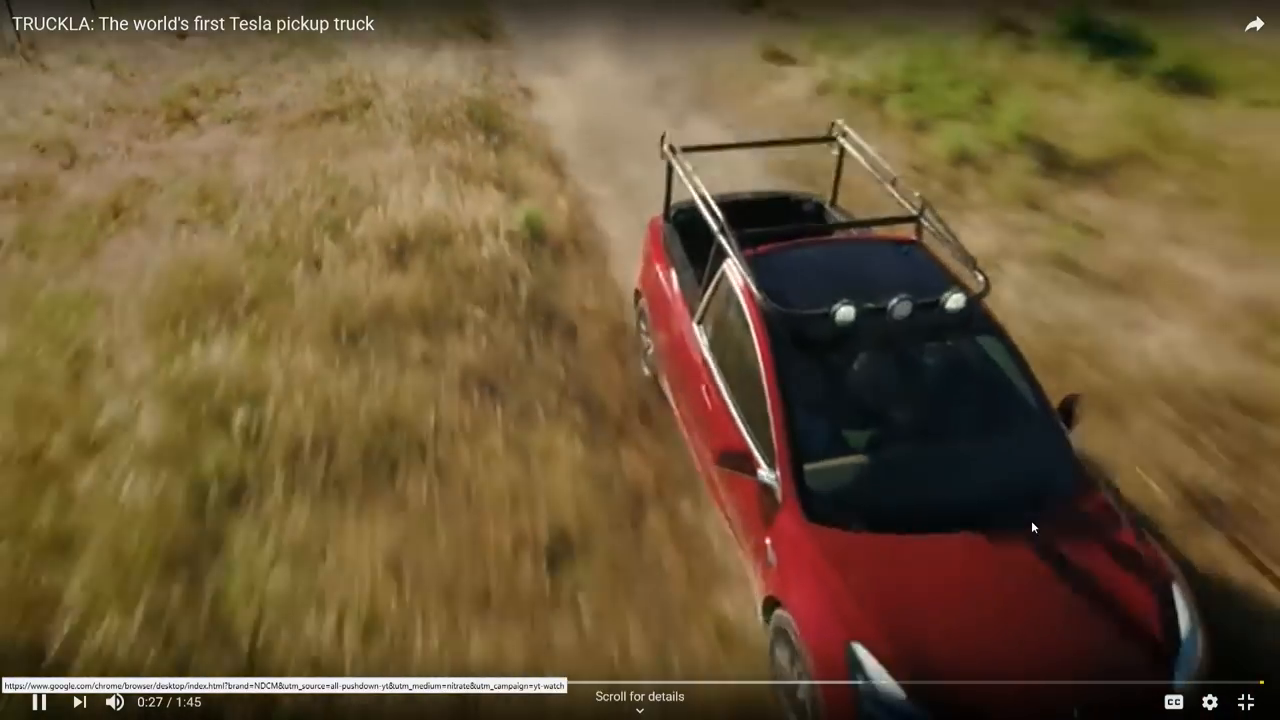
pyautogui.click(1210, 700)
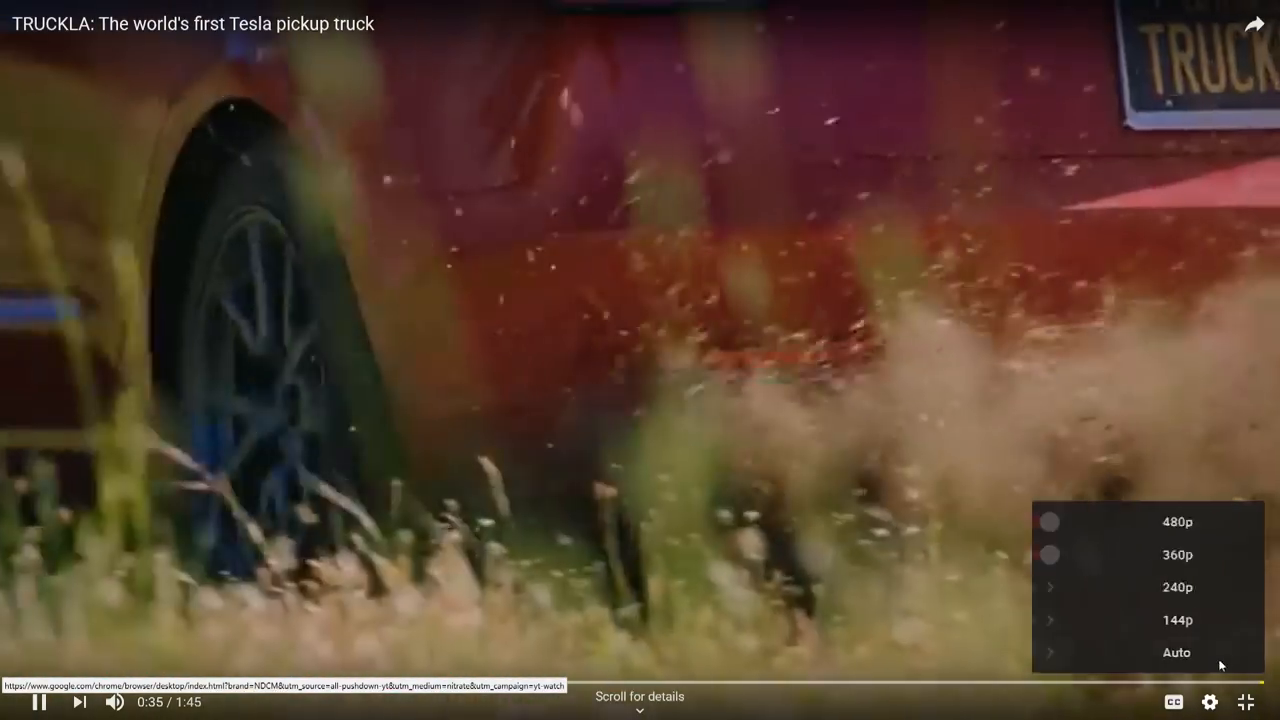
pyautogui.click(1176, 520)
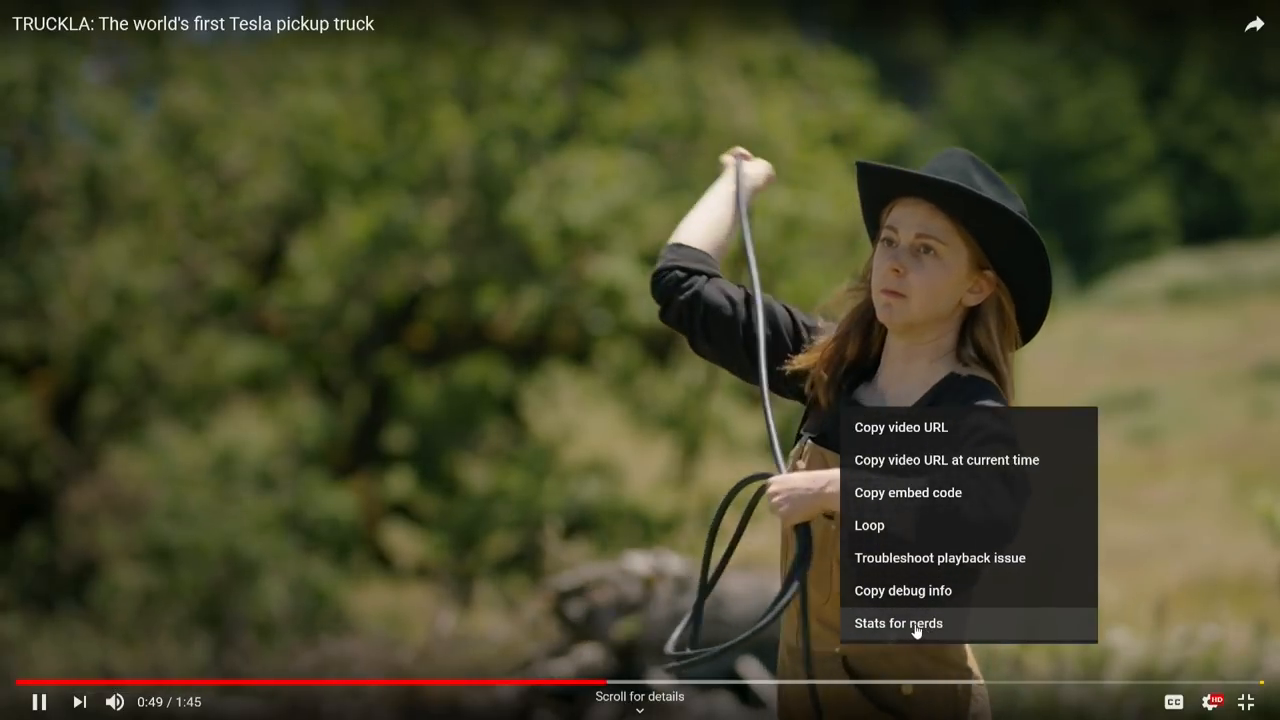
pyautogui.click(898, 624)
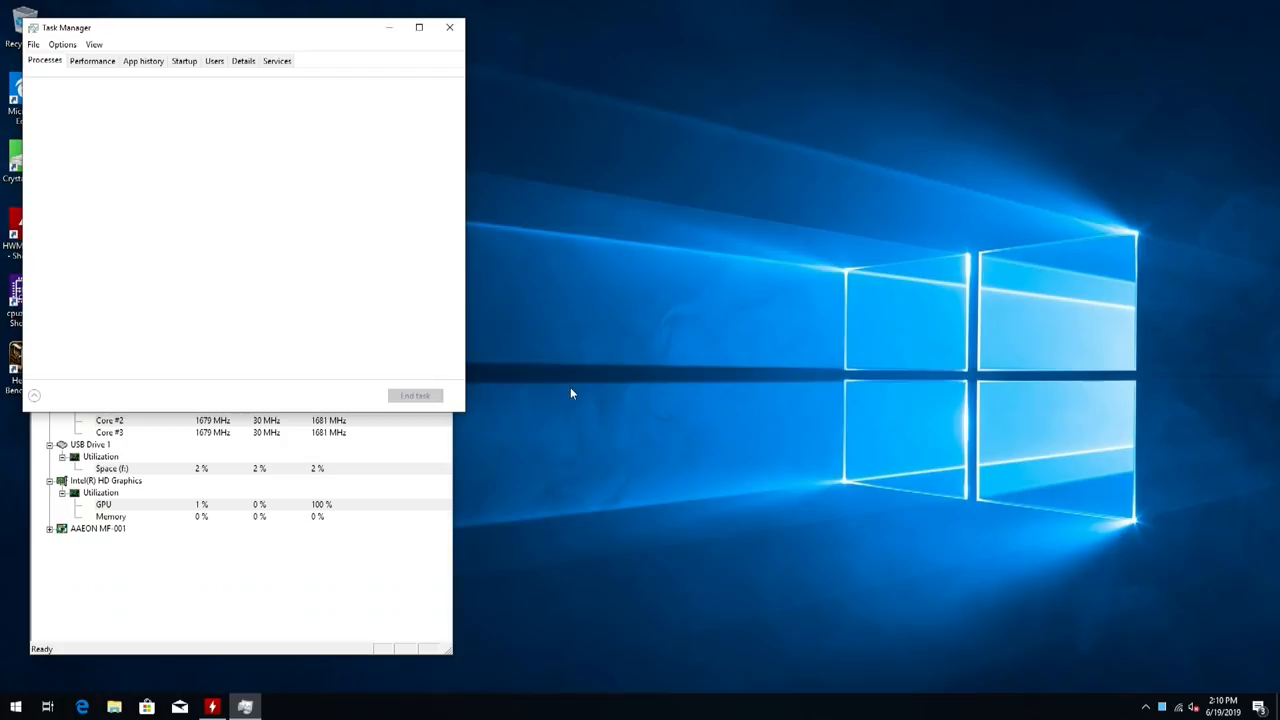
# View Task Manager's full process list and CPU performance graph, then close it.
pyautogui.click(44, 60)
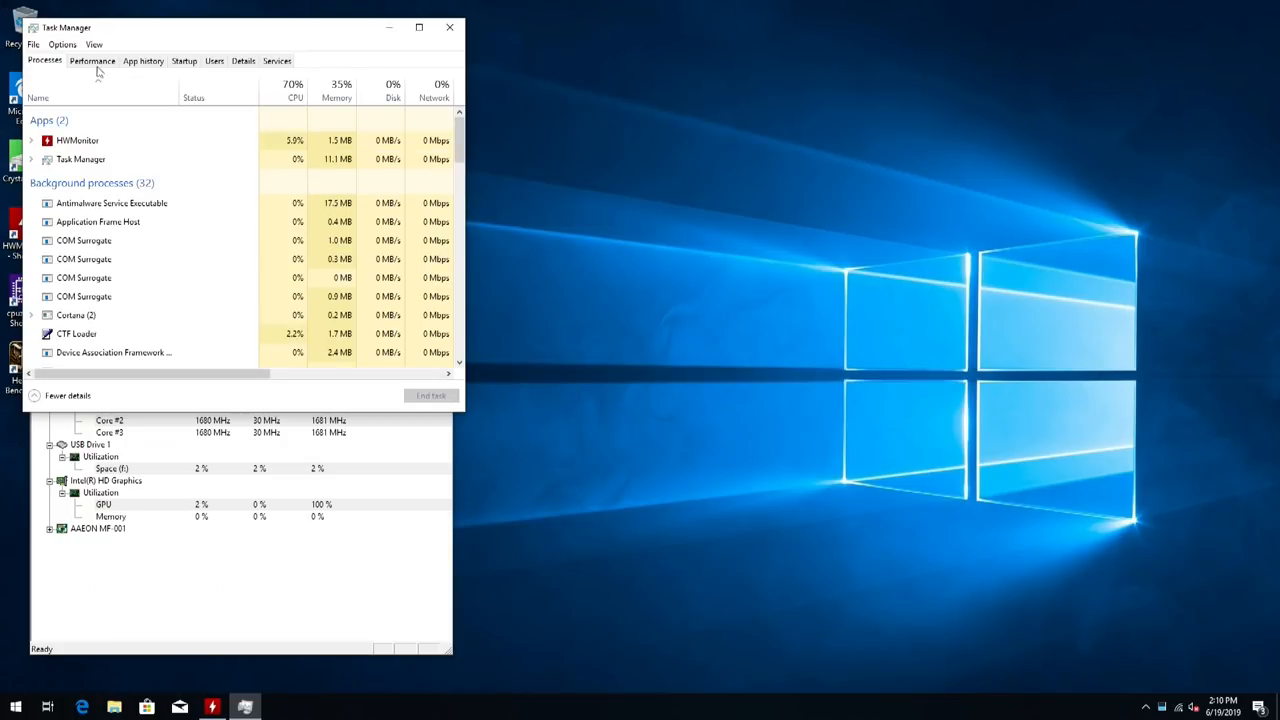
pyautogui.click(92, 60)
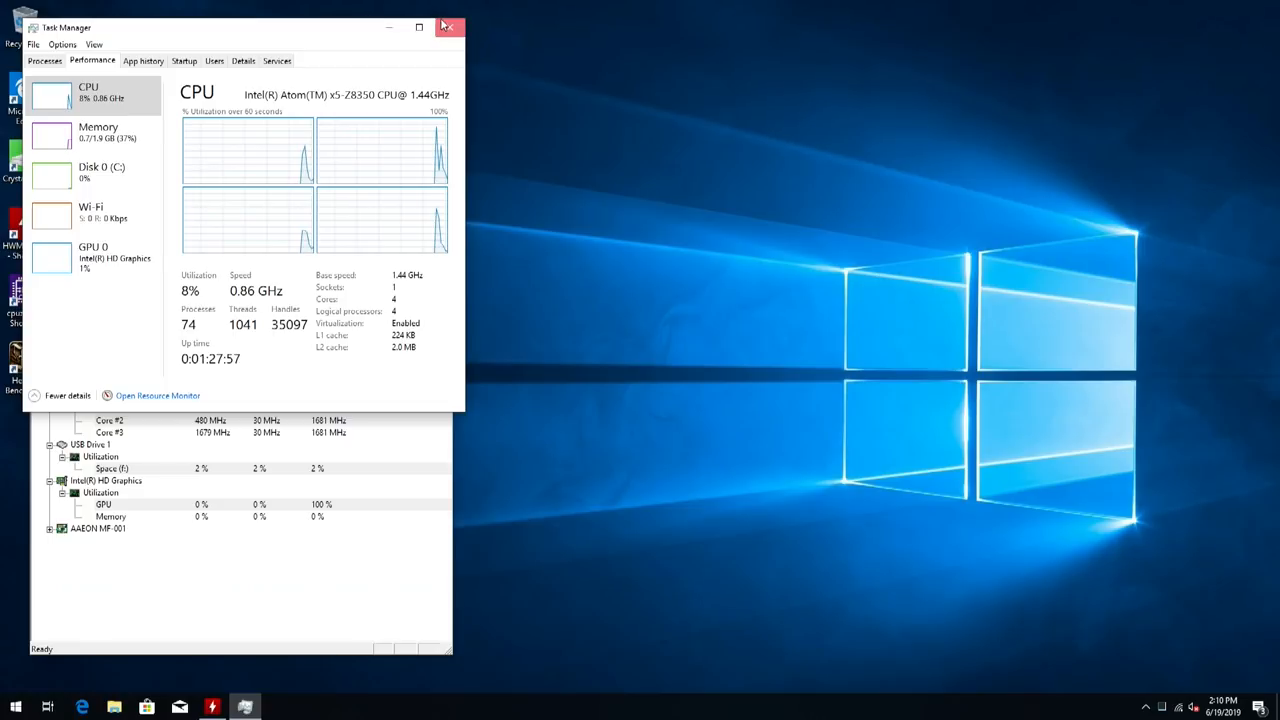
pyautogui.click(452, 26)
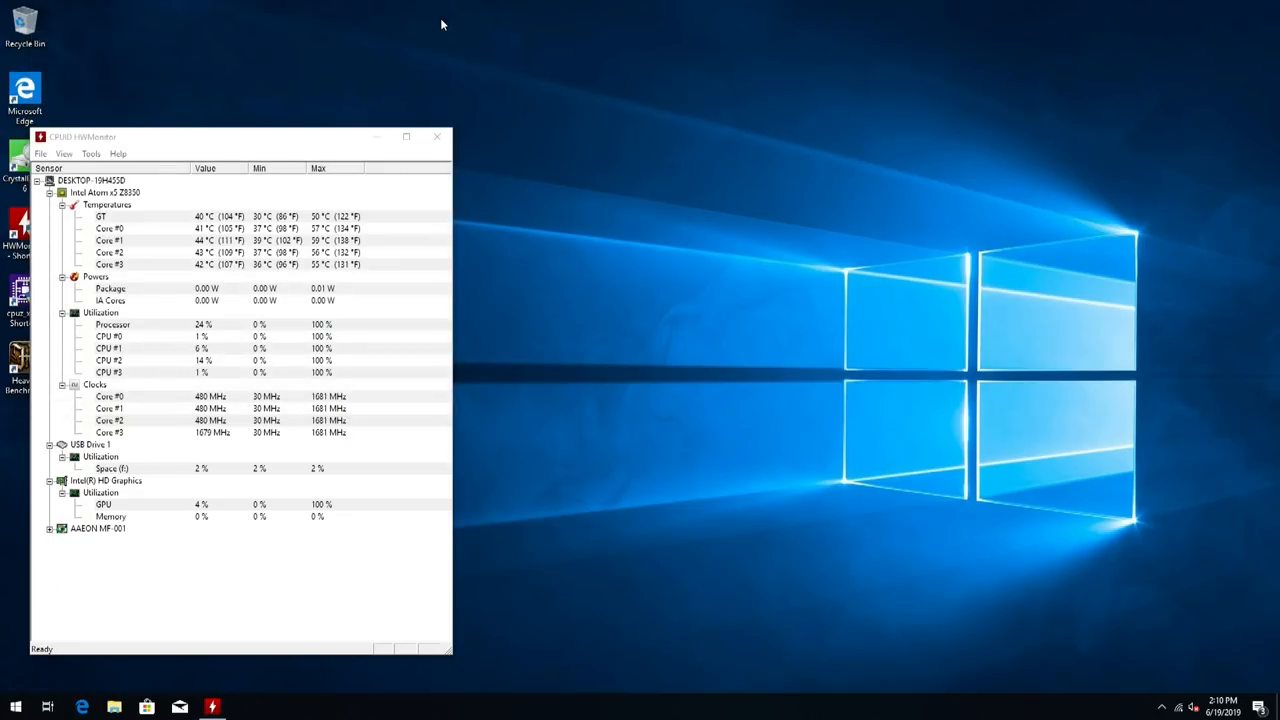